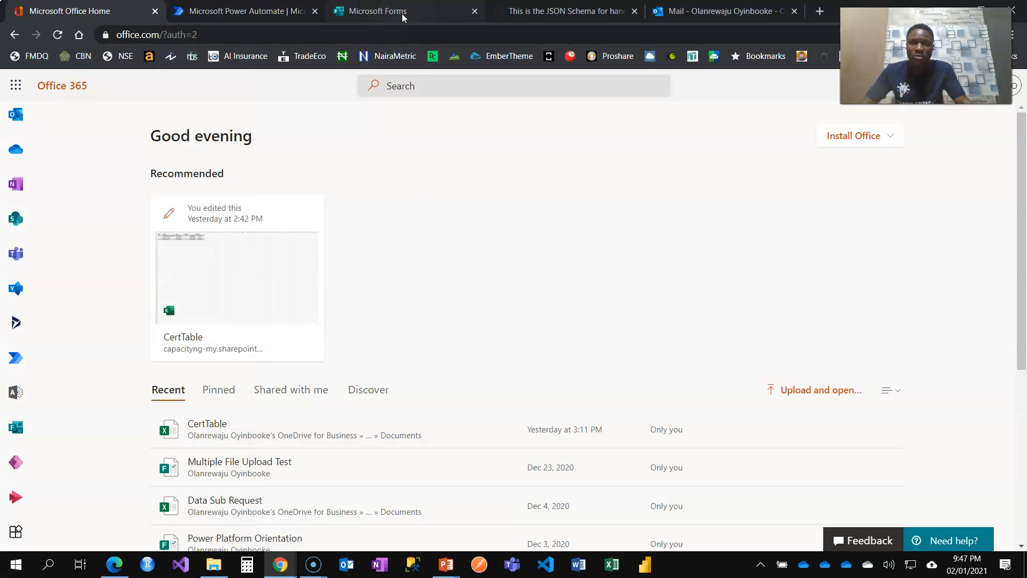
- Review the Rate Concession Request form down to the Upload Supporting Document question, then return to Power Automate
left_click(379, 11)
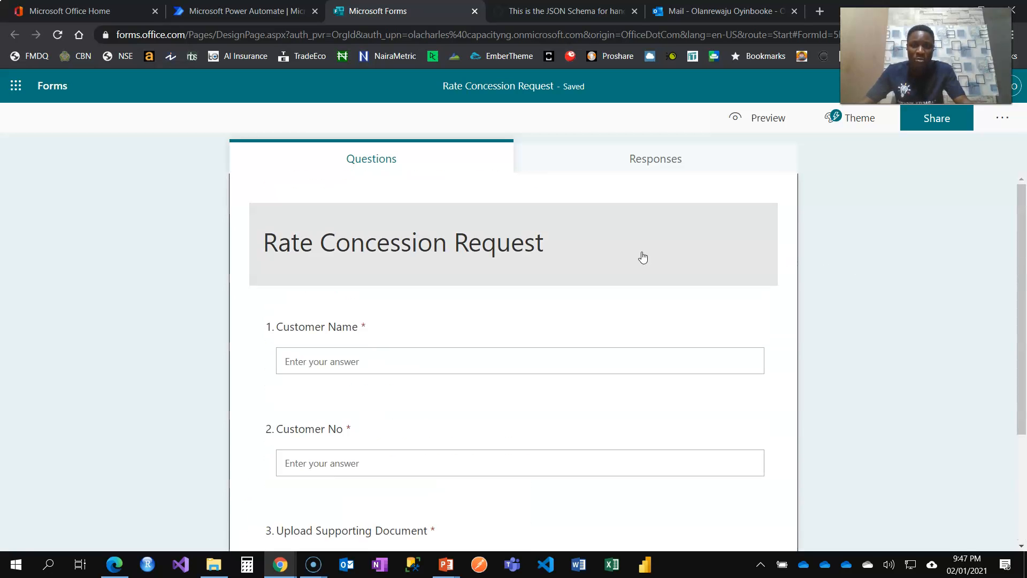
scroll("down", 3)
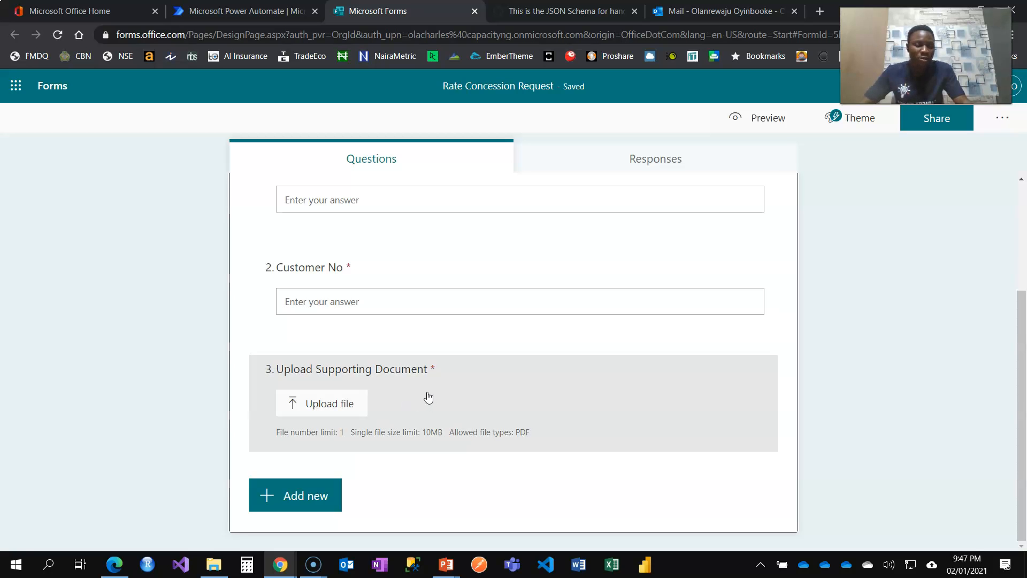
mouse_move(422, 396)
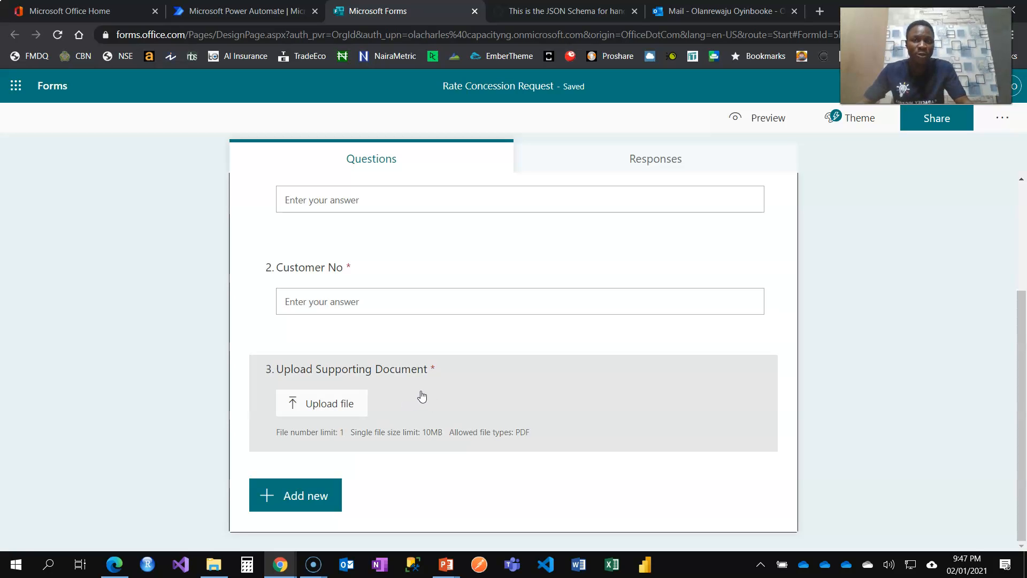
left_click(244, 11)
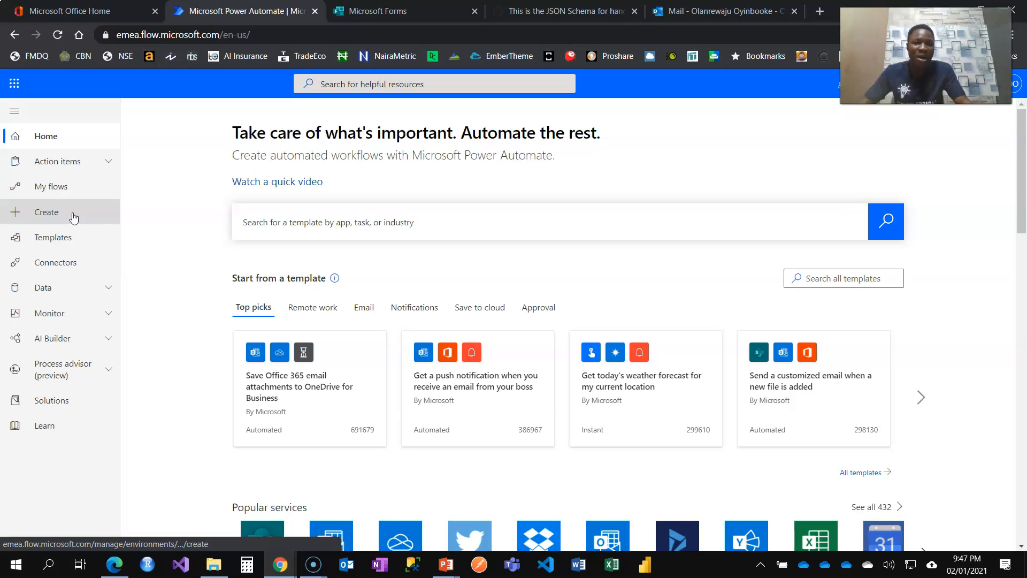
- Go to the Create page from the Power Automate home navigation
left_click(46, 212)
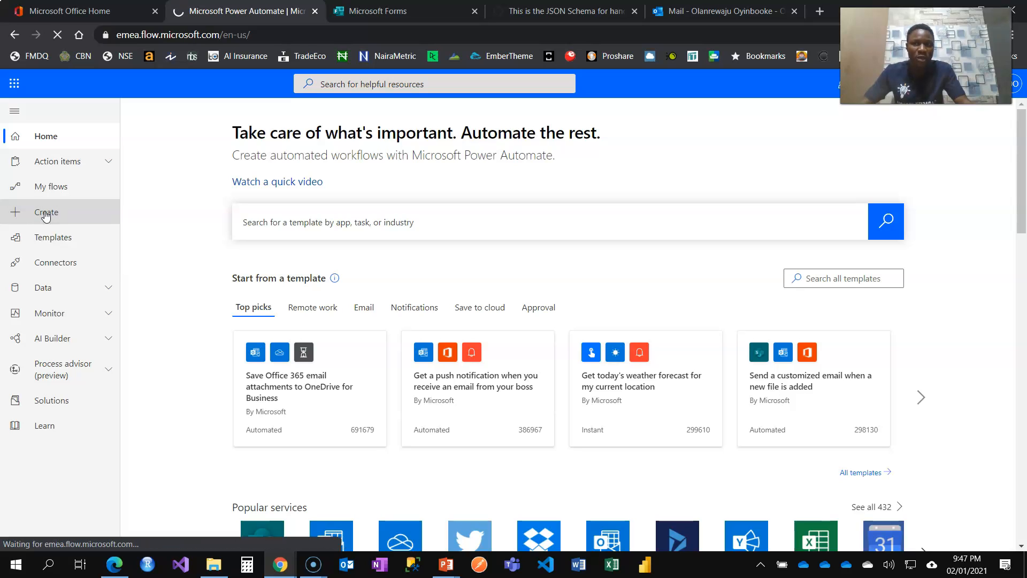
mouse_move(145, 218)
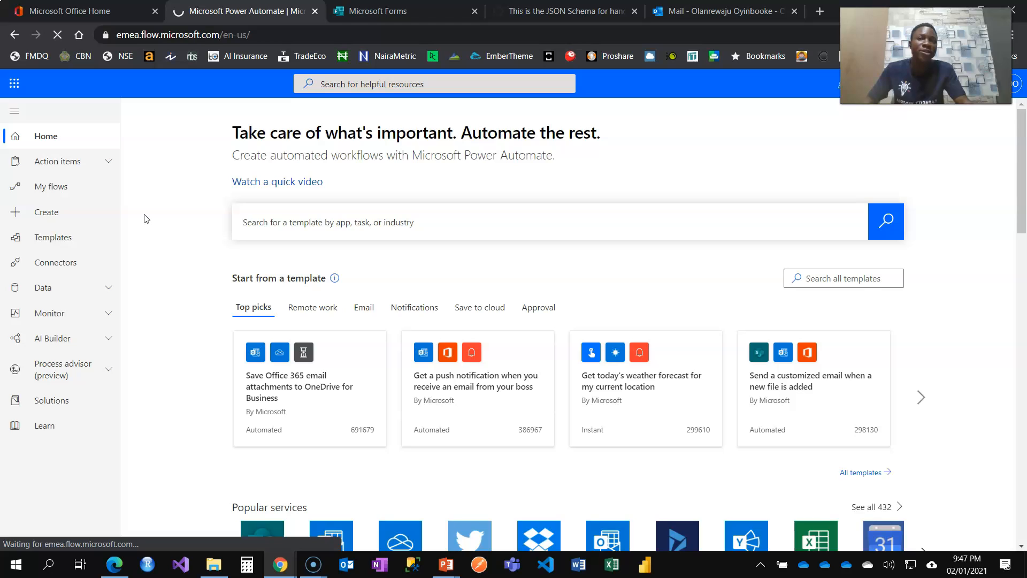
left_click(46, 212)
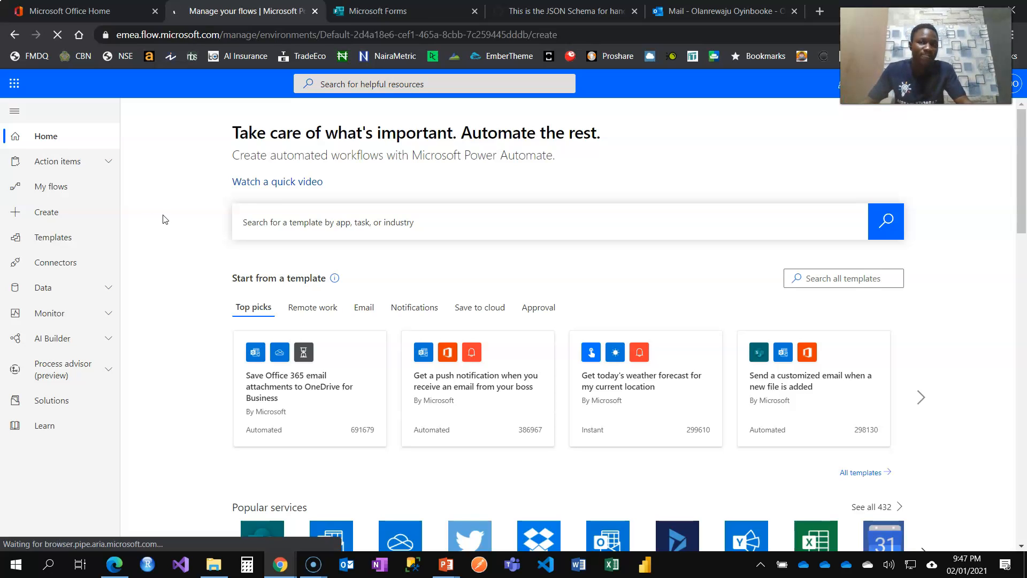
left_click(46, 212)
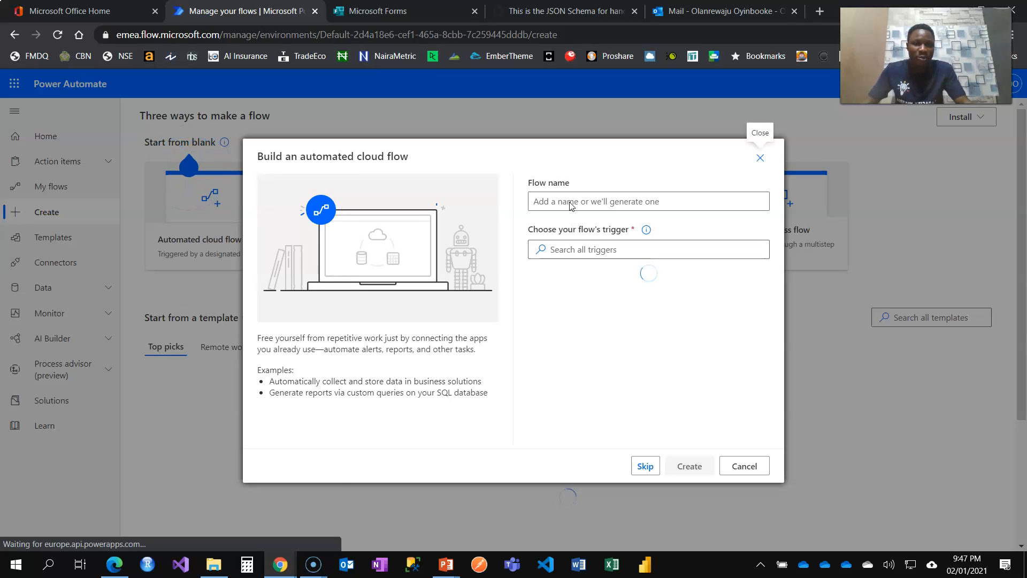
- Create the automated flow Rate Concession with the Forms 'When a new response is submitted' trigger
type("Rate Concession")
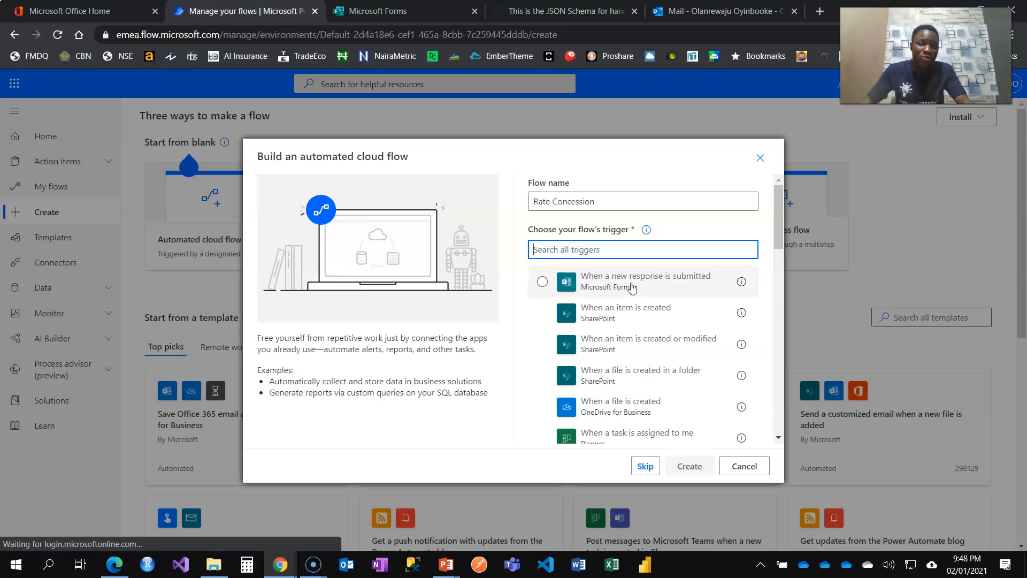
left_click(542, 281)
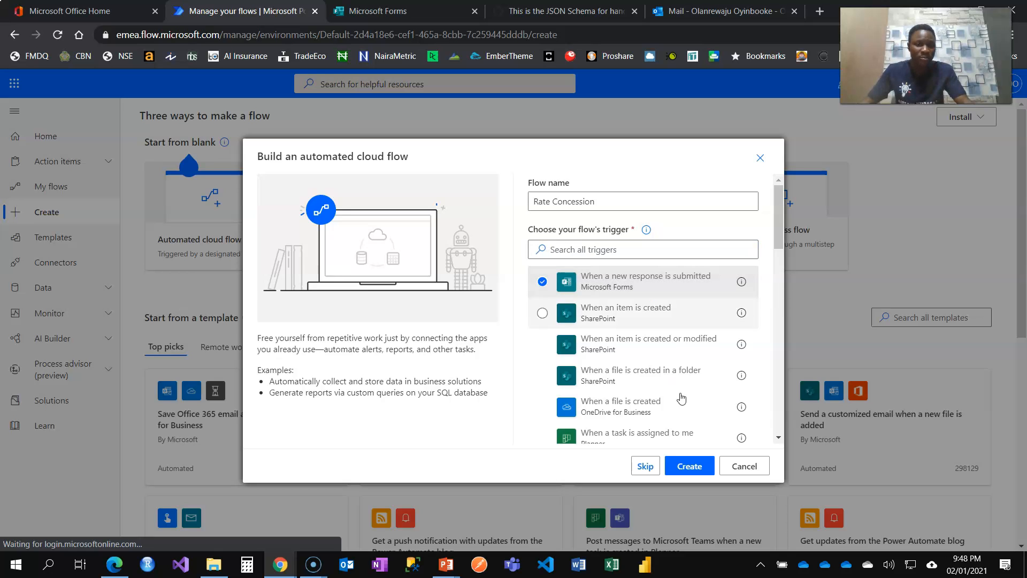
left_click(688, 466)
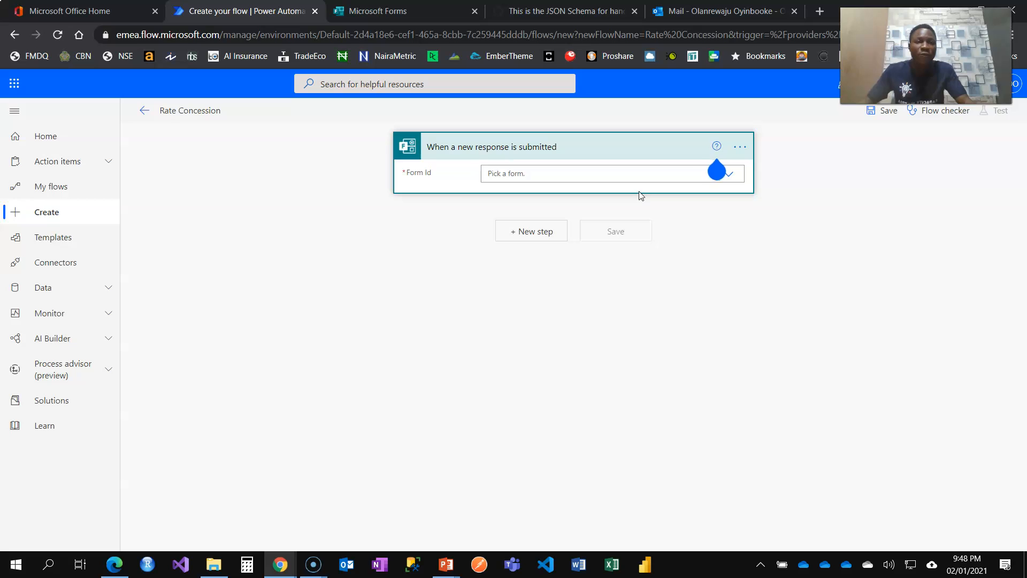
- Set the trigger's Form Id to Rate Concession Request
left_click(590, 173)
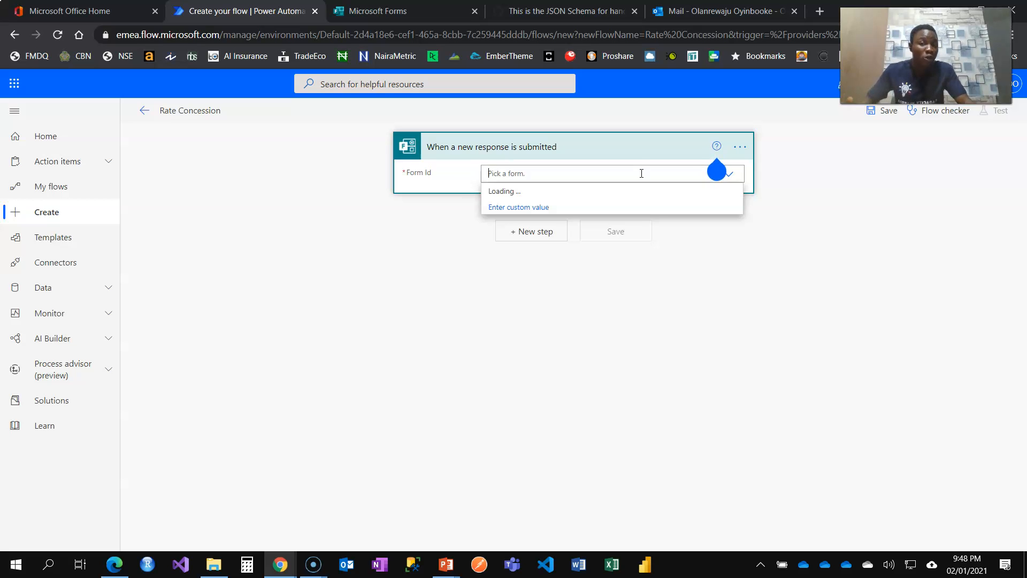
type("rat")
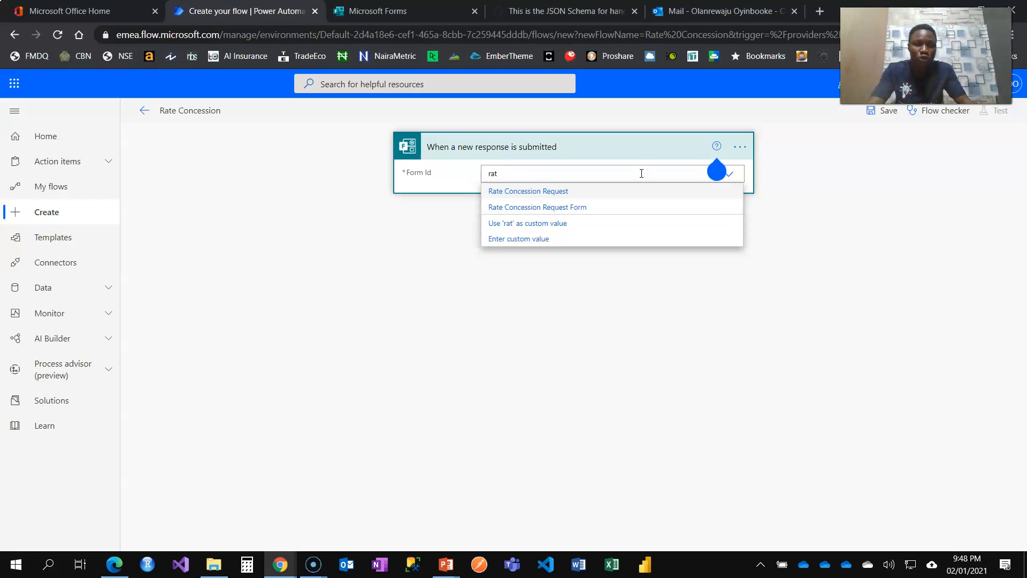
mouse_move(513, 204)
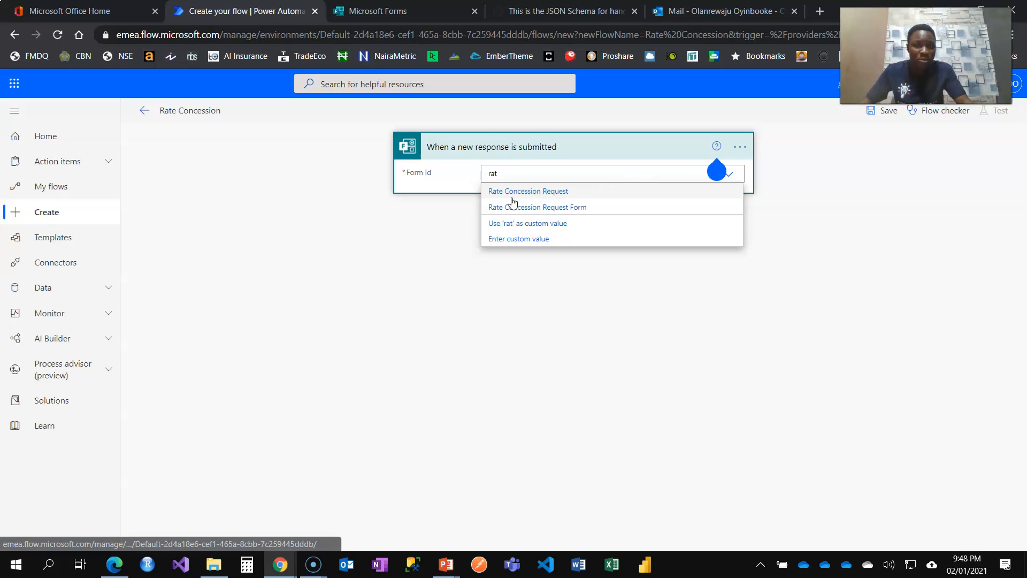
left_click(527, 190)
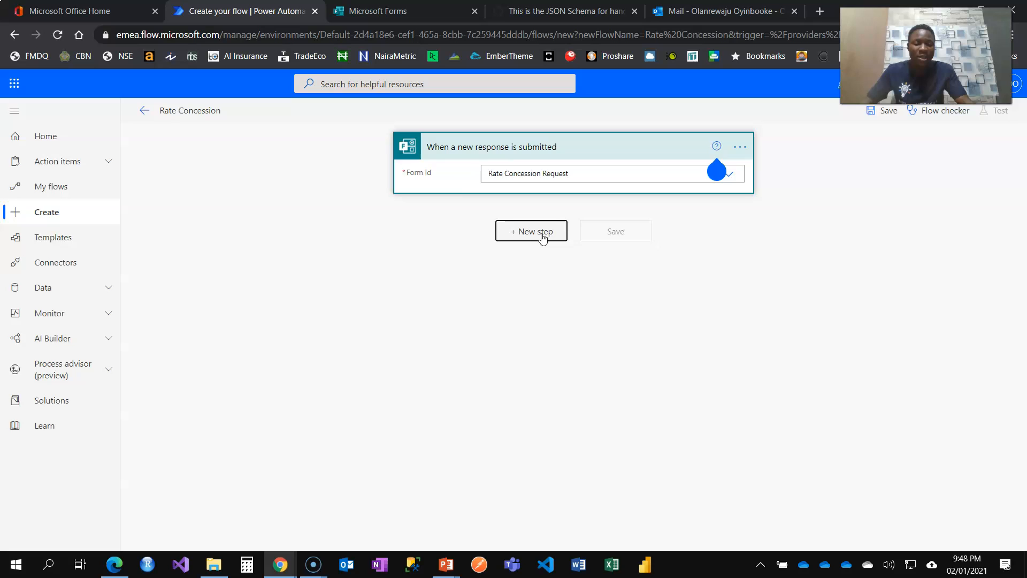
- Add a Get response details action as the next step after the trigger
left_click(531, 231)
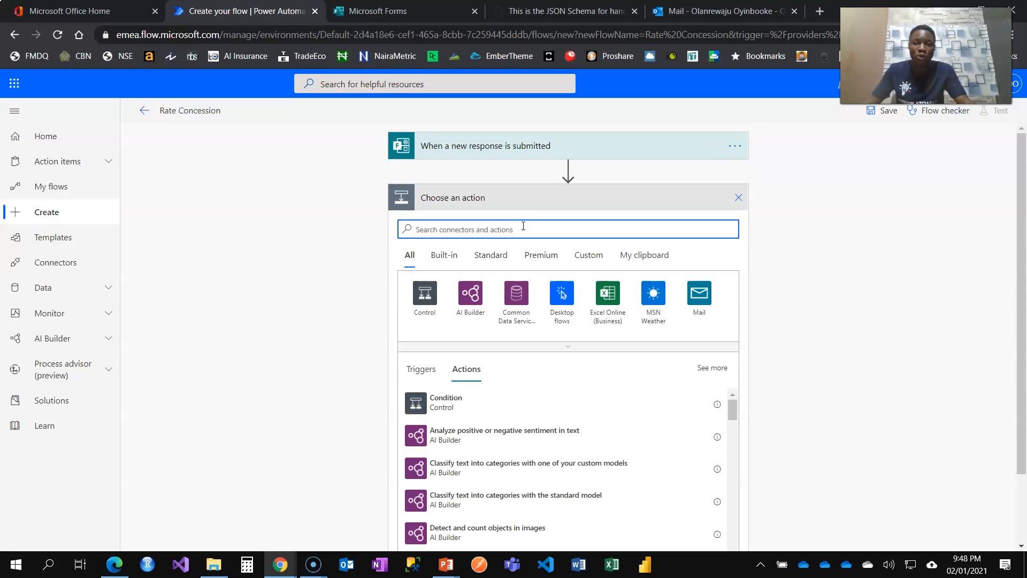
mouse_move(522, 229)
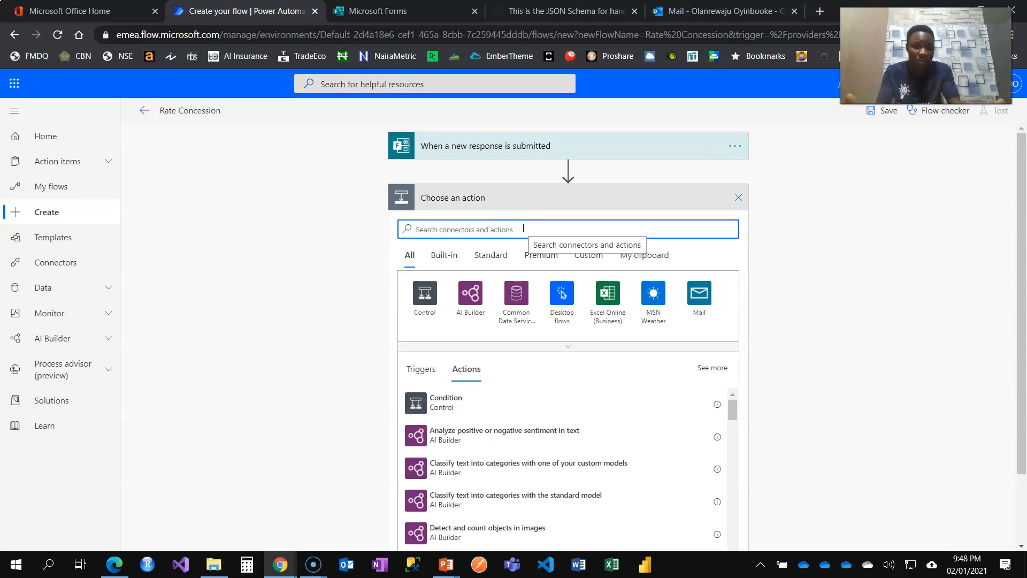
type("get response detail")
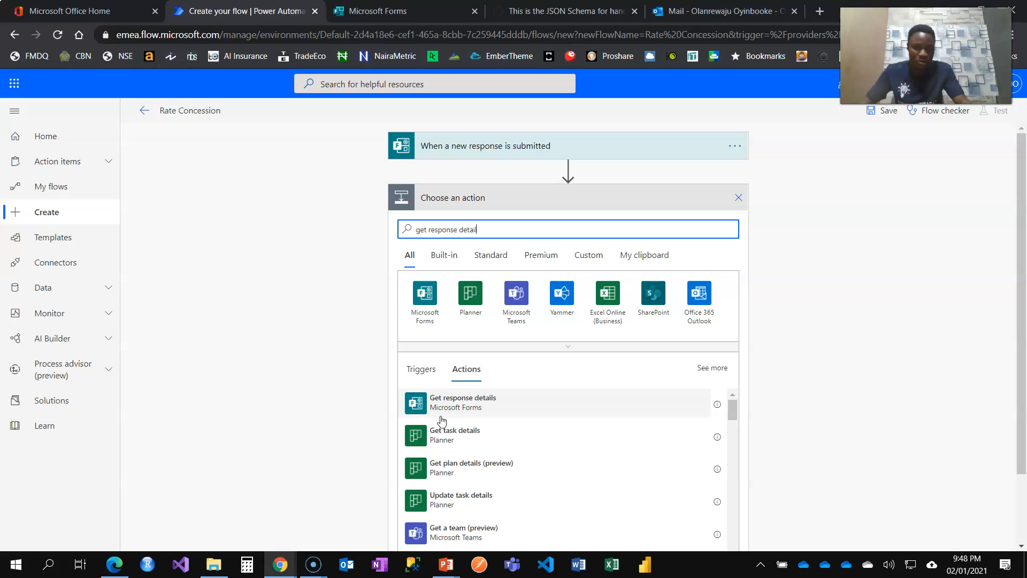
left_click(470, 403)
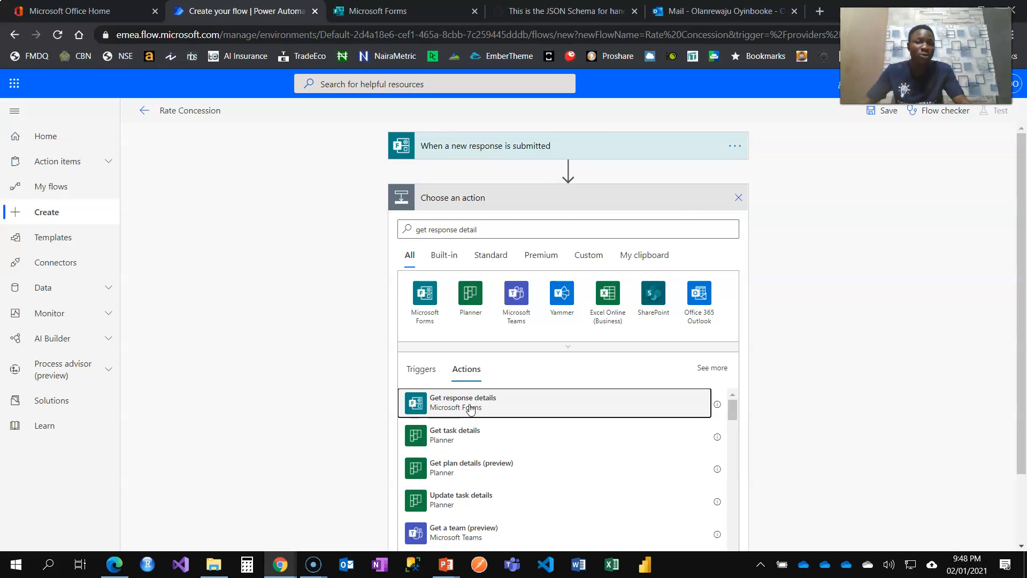
left_click(462, 402)
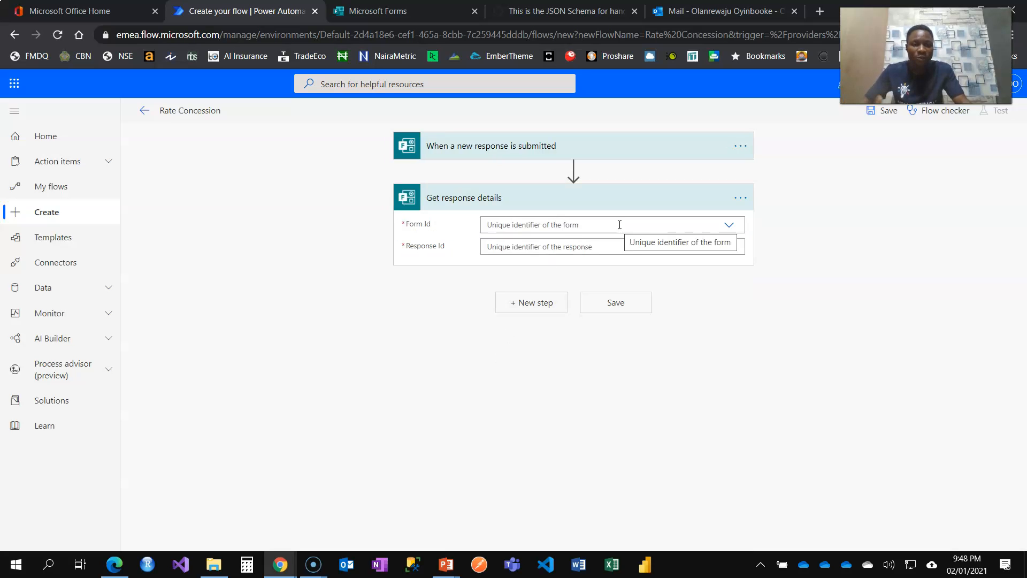
- Set Get response details to the Rate Concession Request form with the trigger's Response Id
left_click(612, 225)
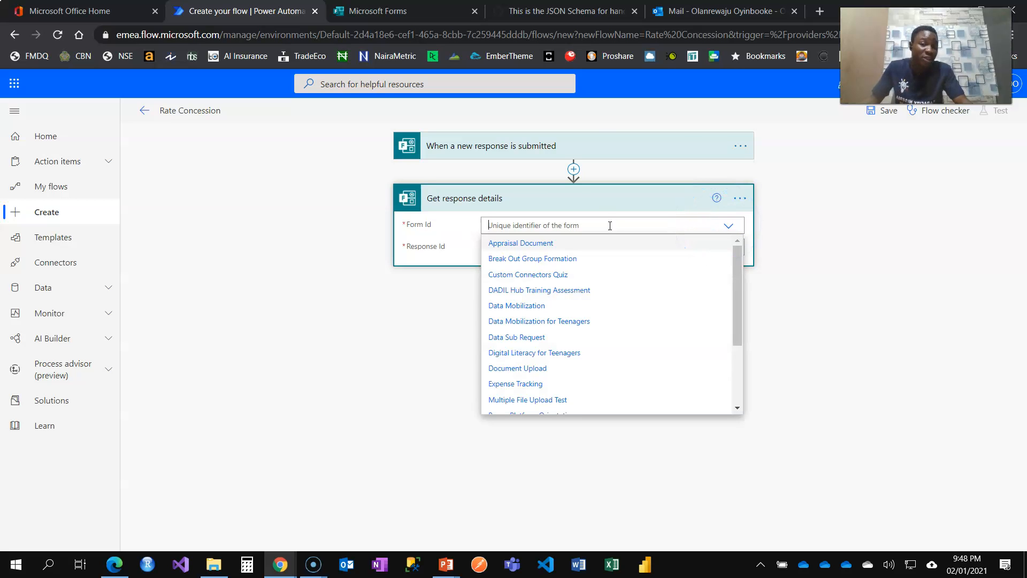
scroll("down", 3)
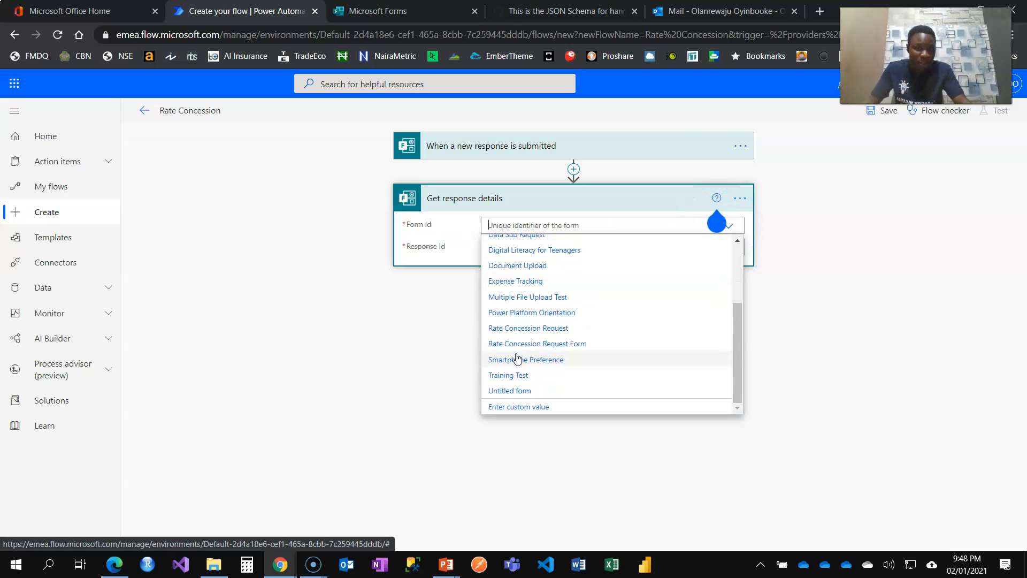
left_click(527, 328)
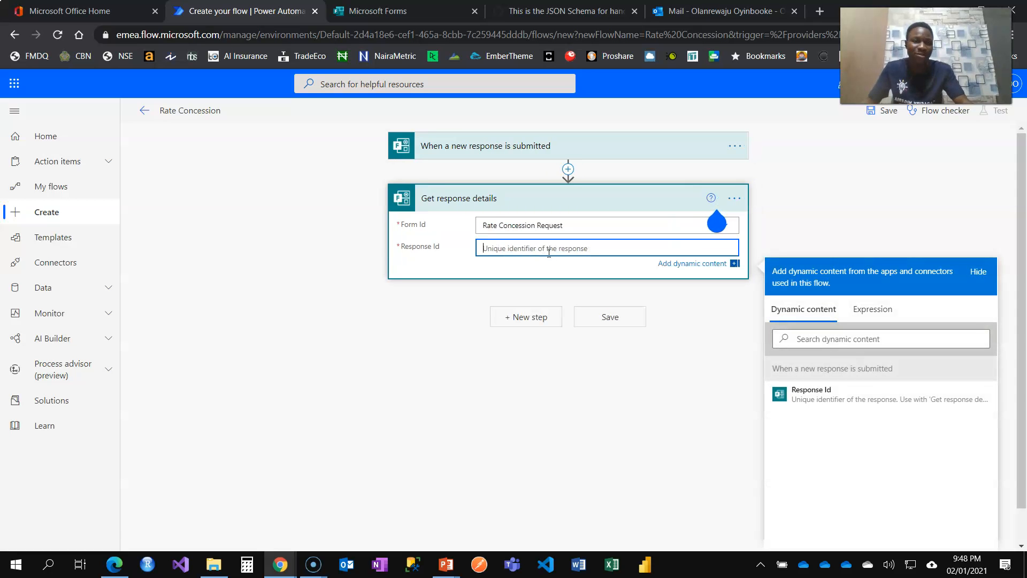
mouse_move(839, 392)
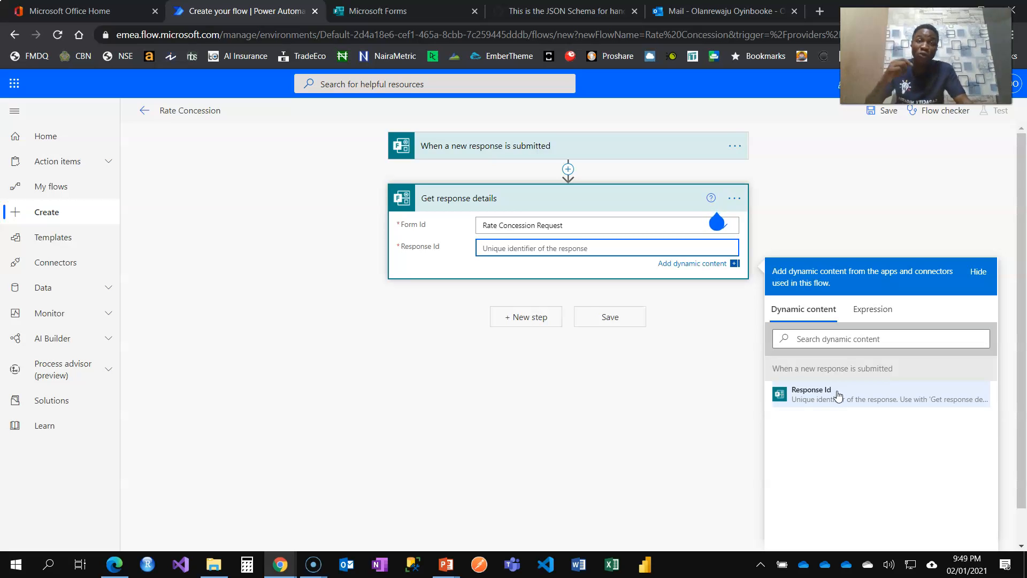
left_click(810, 393)
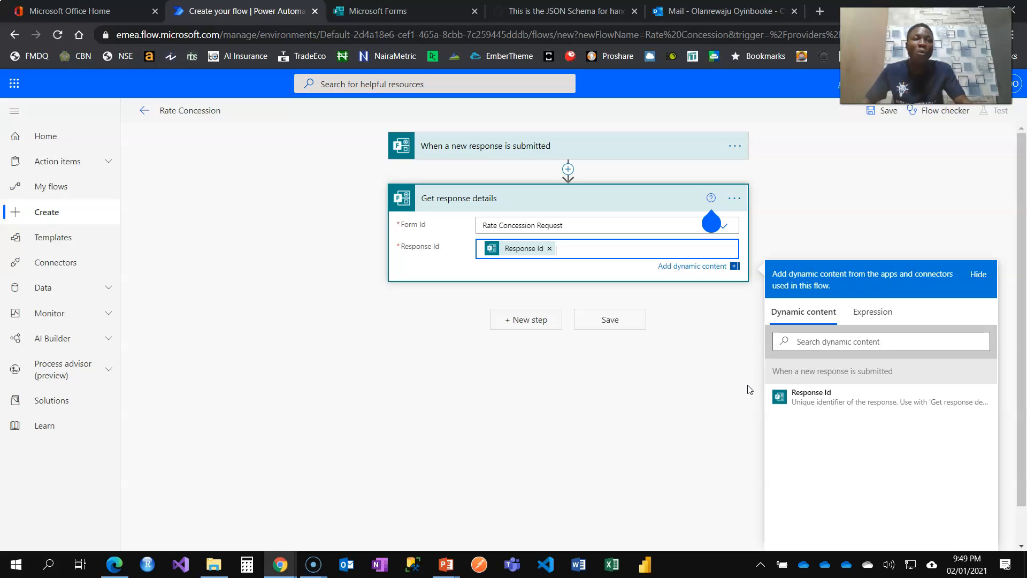
mouse_move(526, 319)
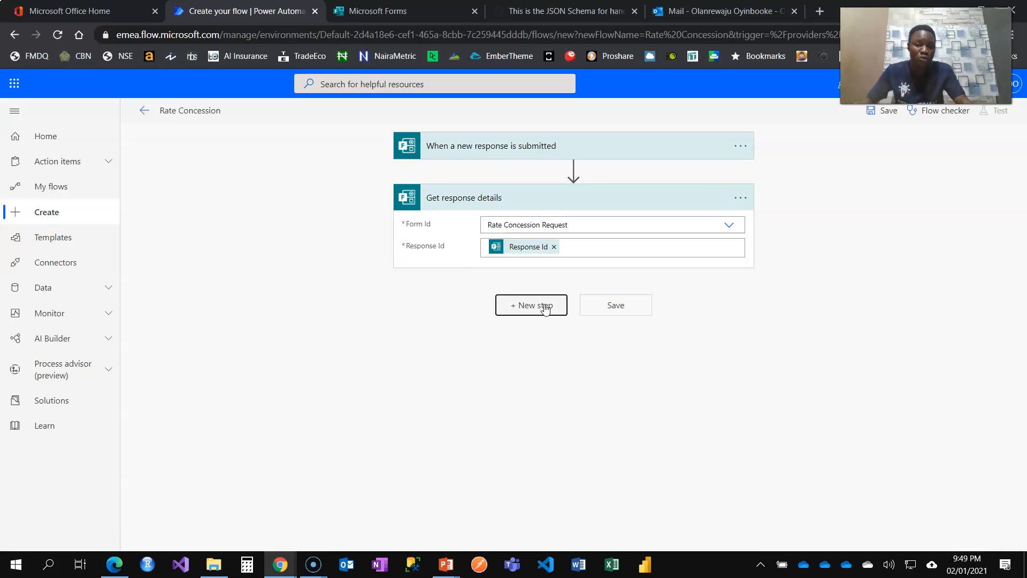
- Add a Parse JSON step with the Upload Supporting Document answer as its Content
left_click(532, 305)
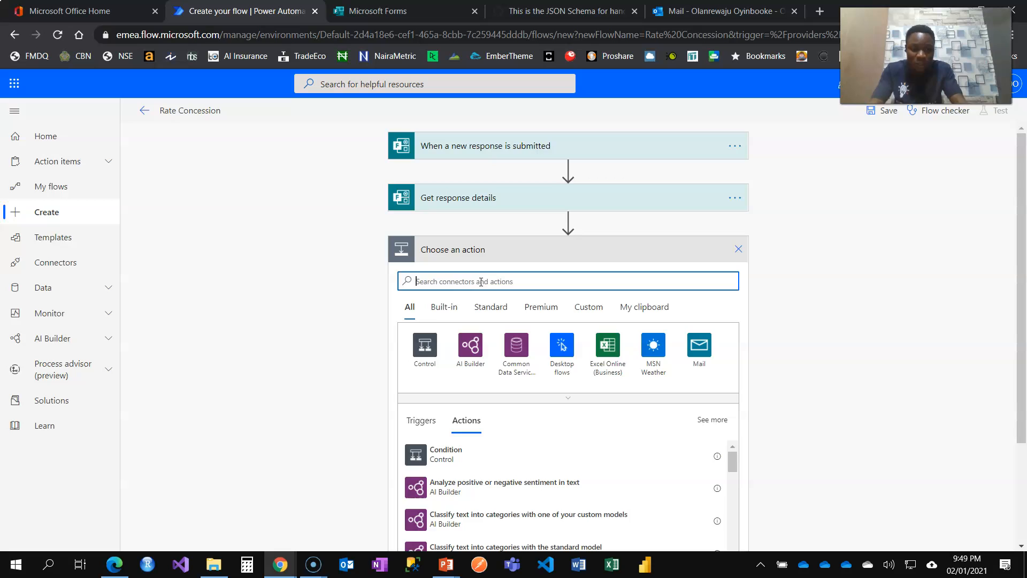
type("parse")
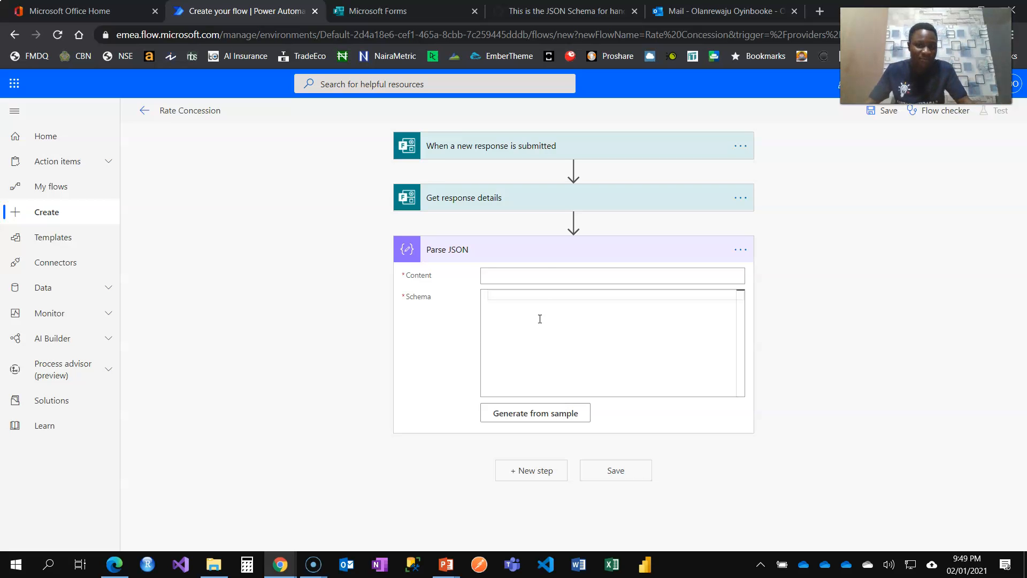
left_click(611, 275)
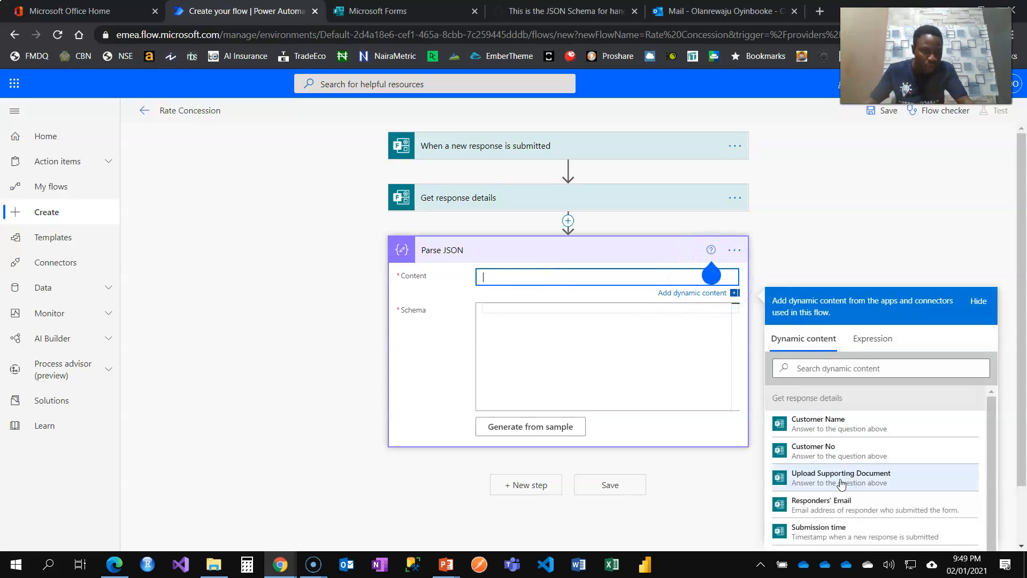
left_click(841, 478)
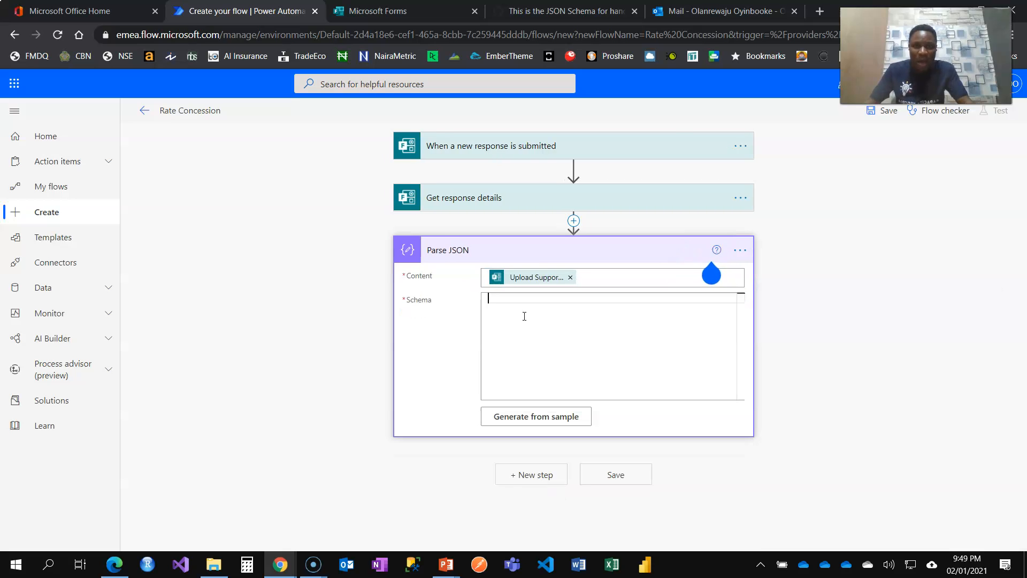
- Copy the Flow Attachment JSON schema from the Gist into the Parse JSON Schema box
left_click(564, 10)
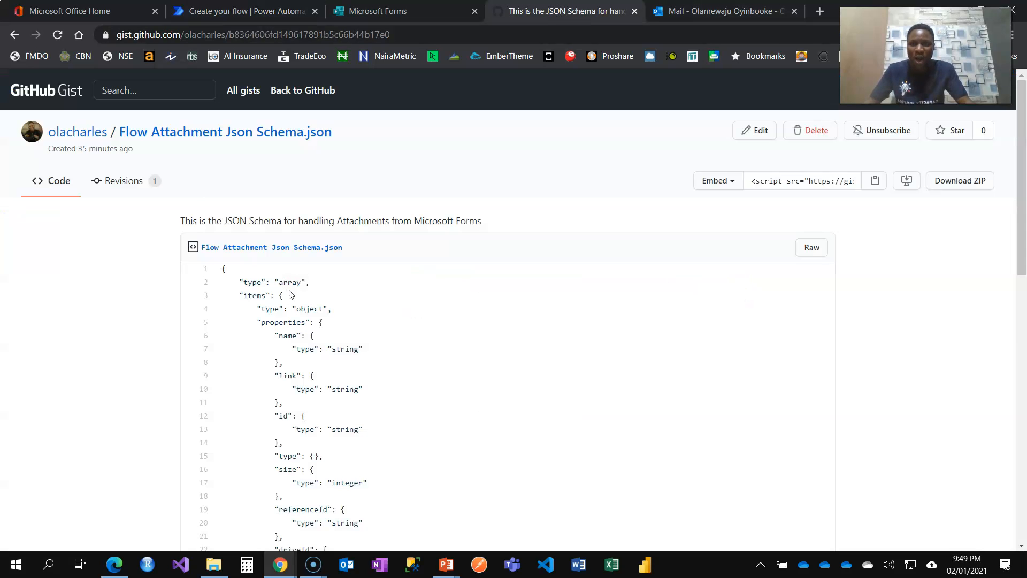
mouse_move(226, 132)
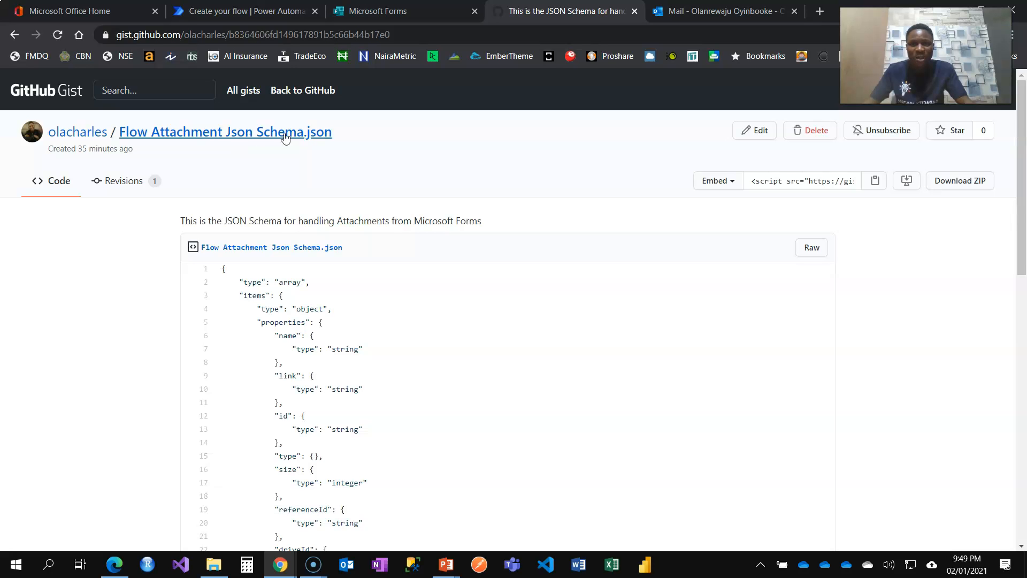
scroll("down", 3)
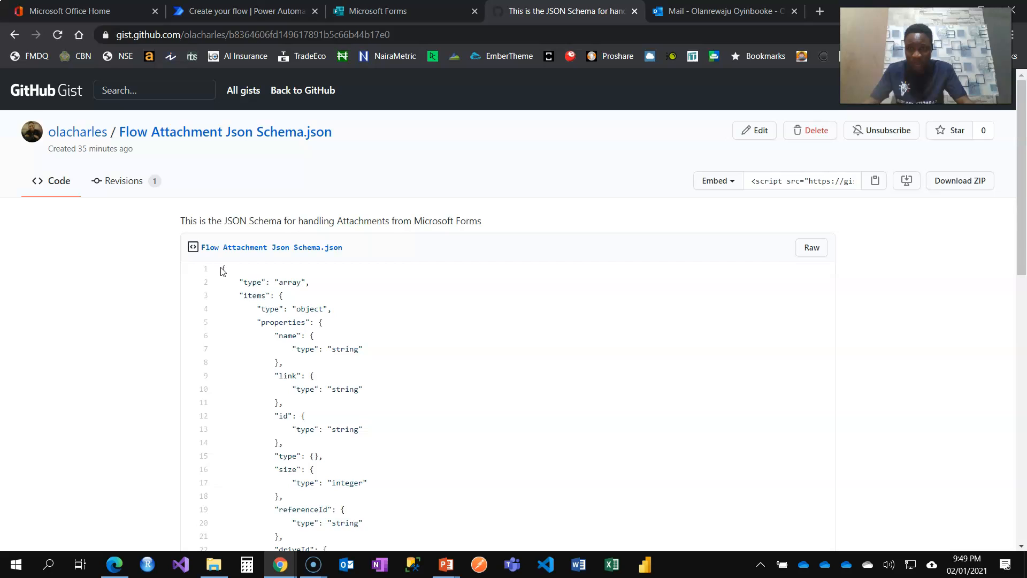
scroll("down", 3)
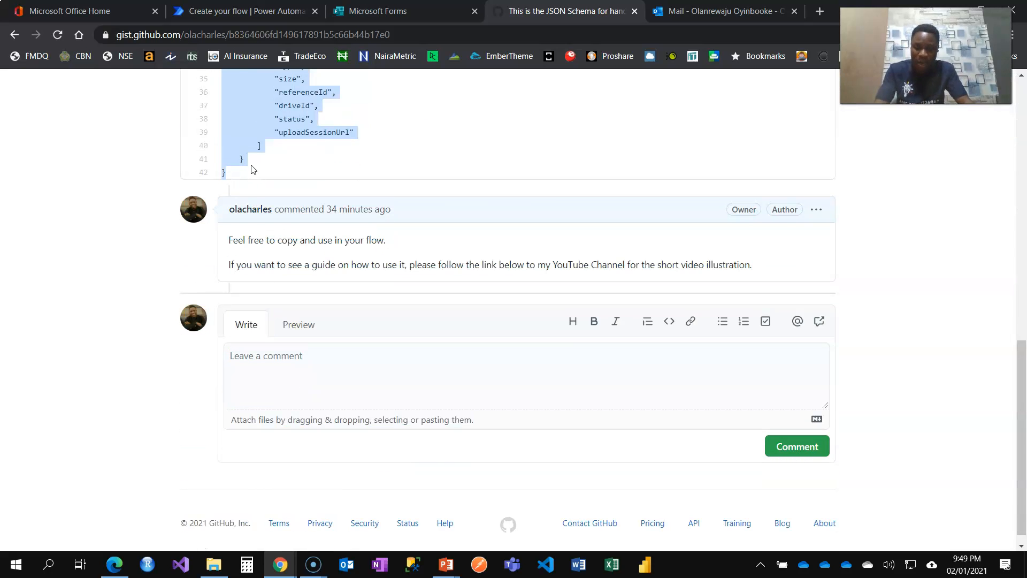
left_click(246, 11)
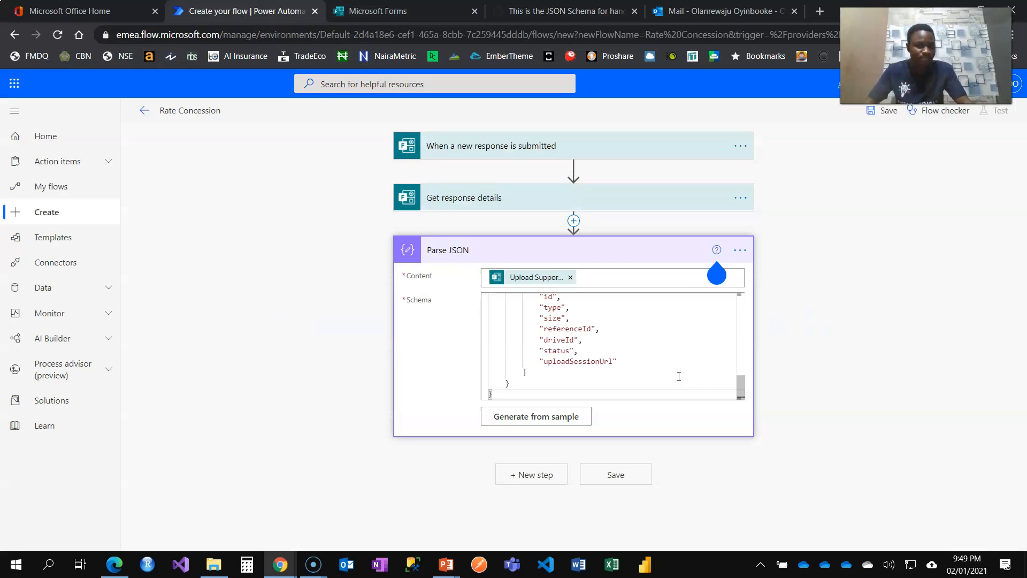
left_click(550, 249)
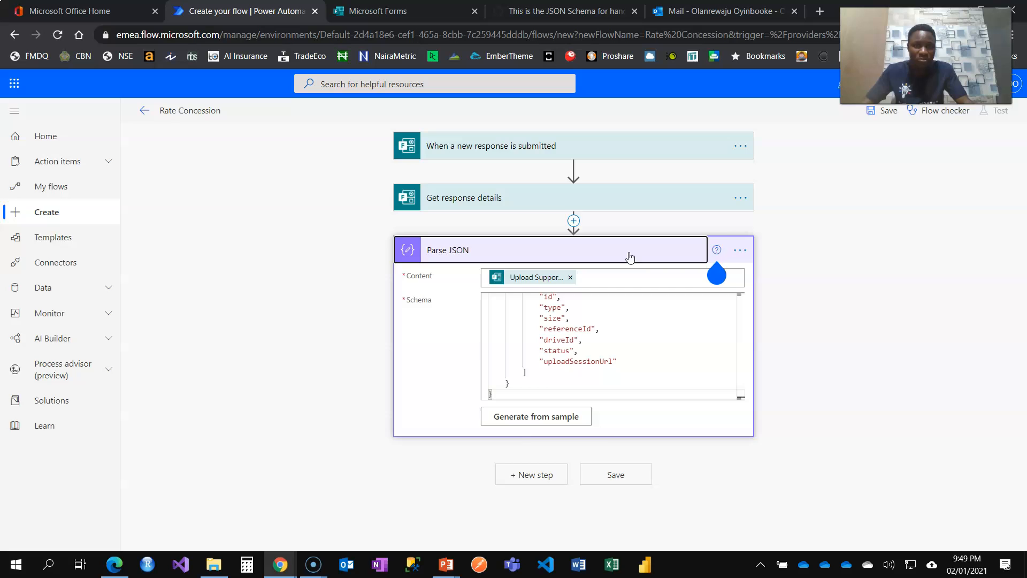
- Add a OneDrive for Business Get file content step after Parse JSON and start choosing its File
left_click(530, 474)
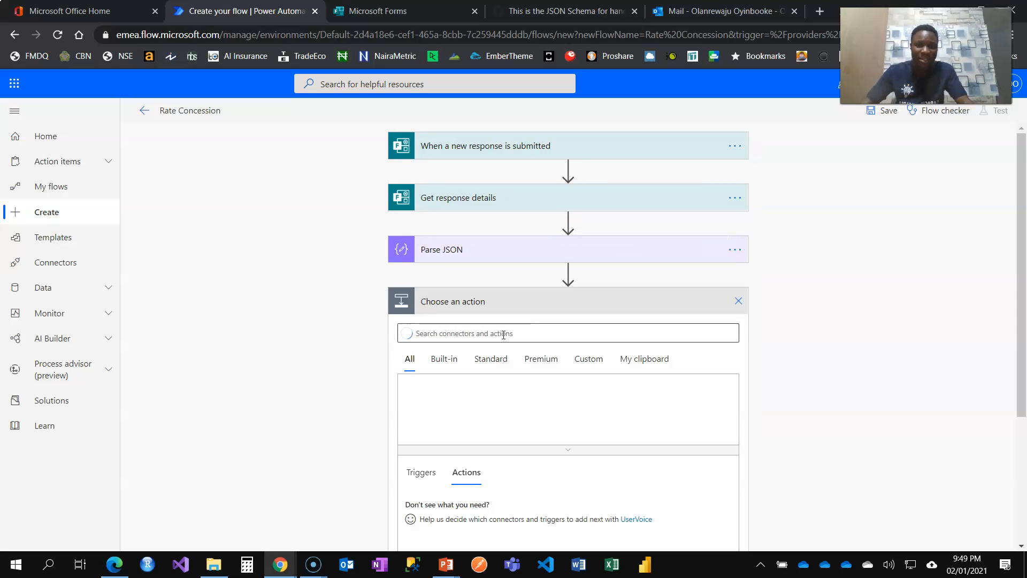
type("d")
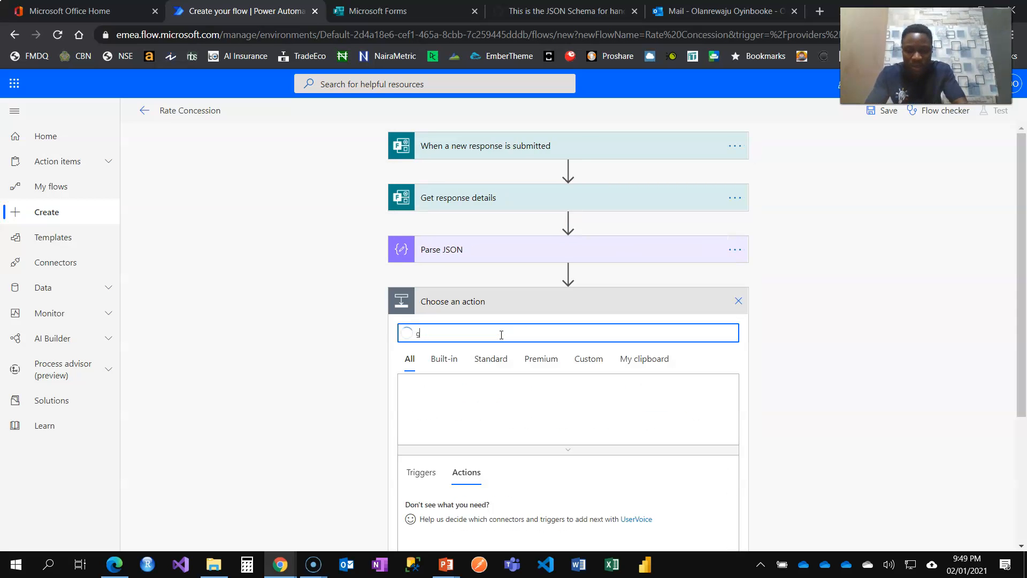
type("get file content")
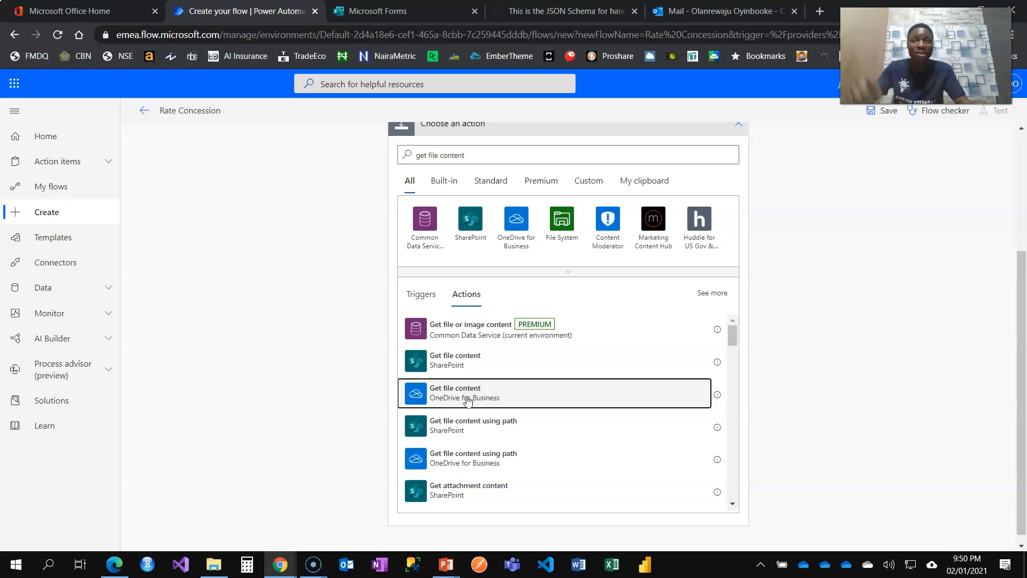
mouse_move(476, 384)
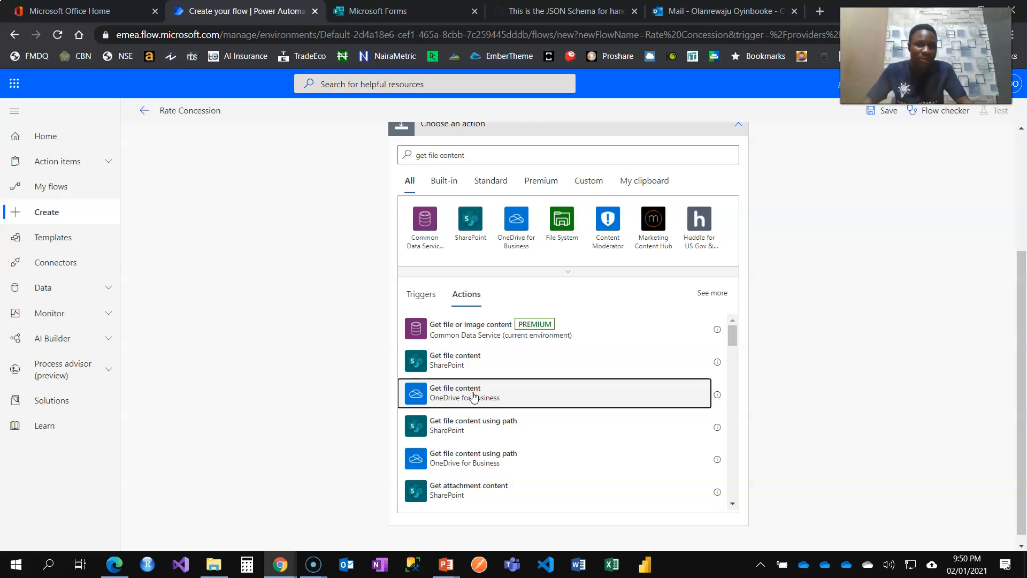
left_click(455, 392)
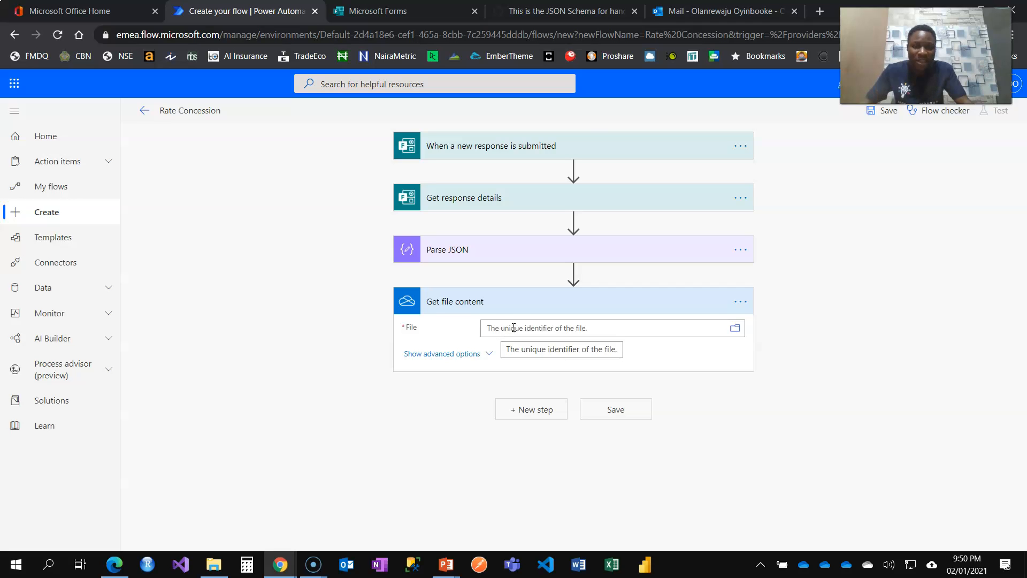
left_click(605, 328)
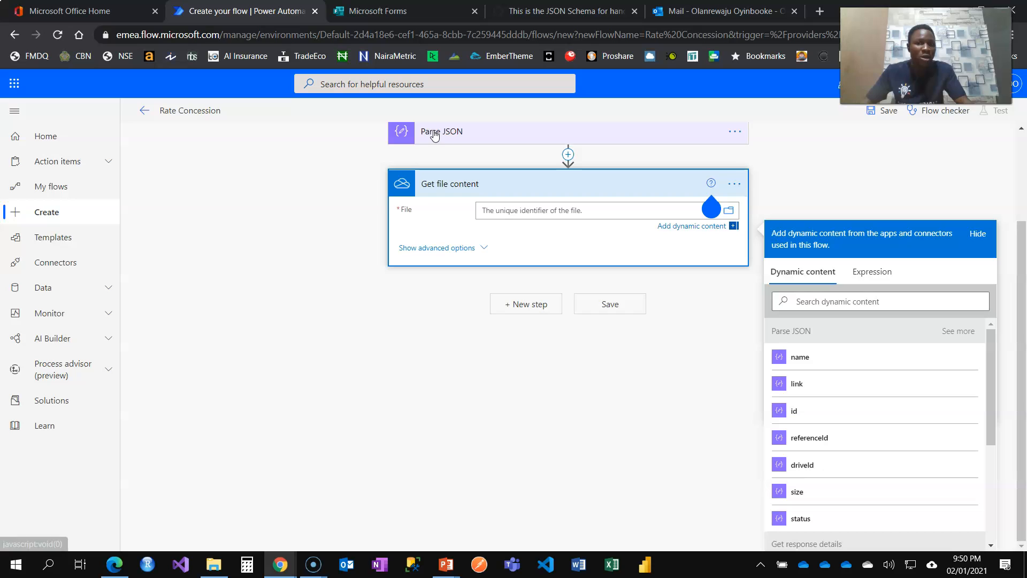
mouse_move(810, 411)
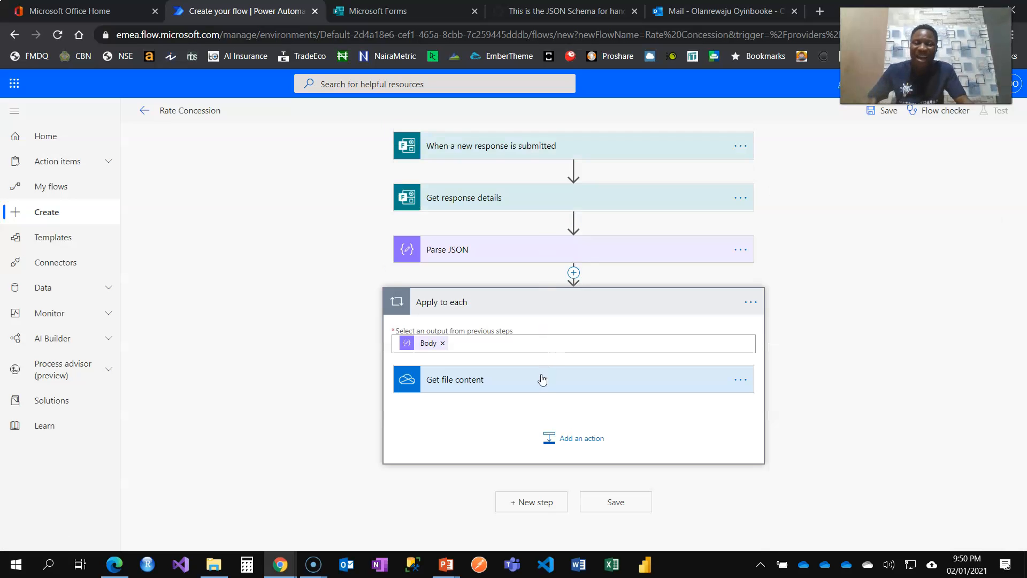
mouse_move(569, 404)
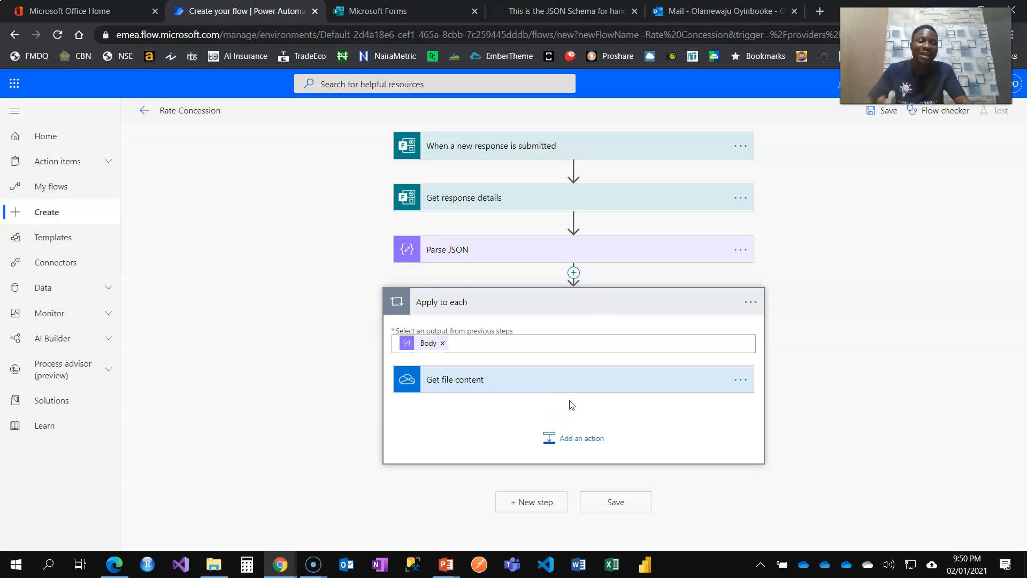
mouse_move(591, 410)
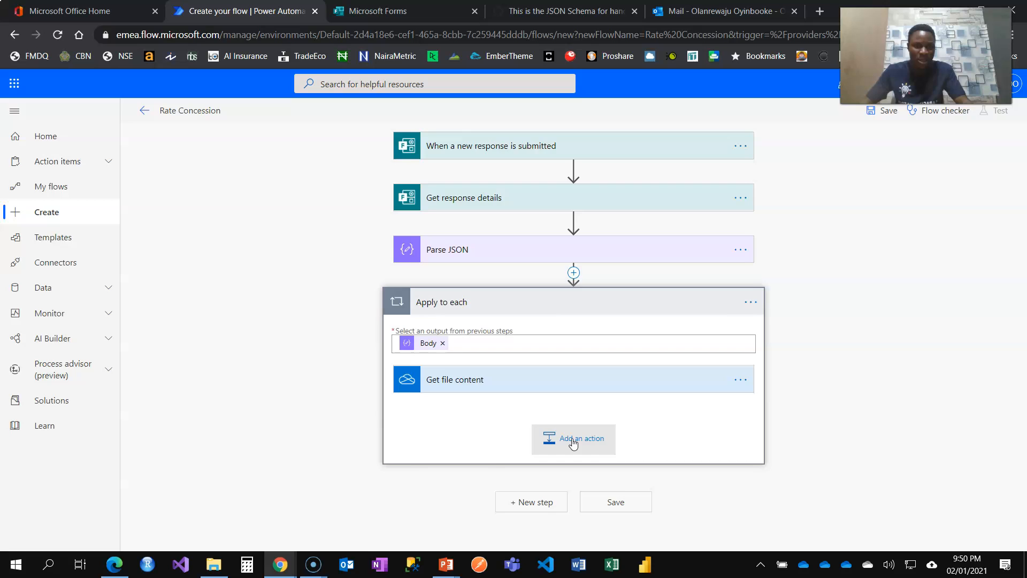
- Add a Start and wait for an approval action inside the loop after Get file content
left_click(572, 437)
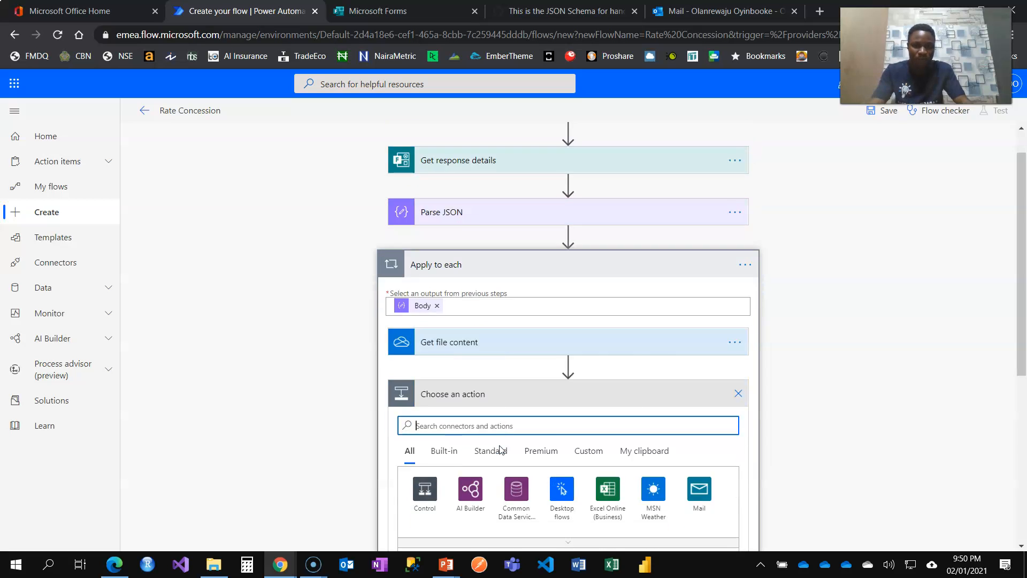
type("approval")
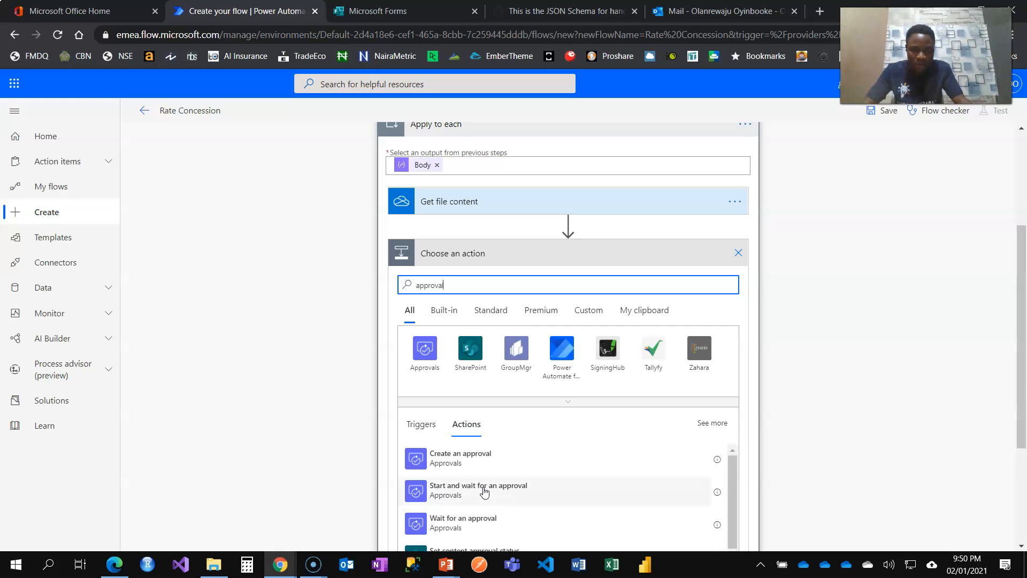
left_click(478, 490)
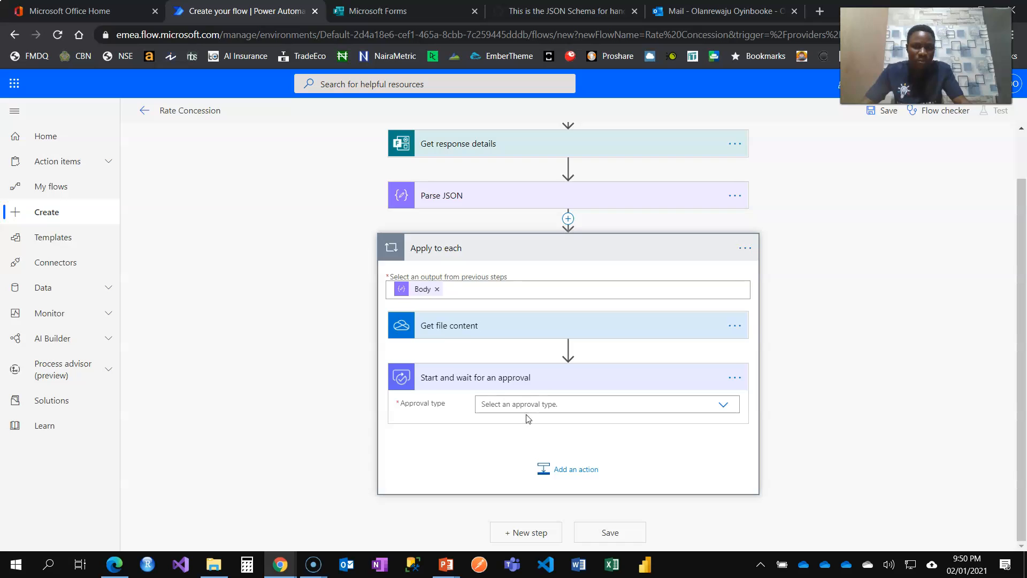
left_click(602, 404)
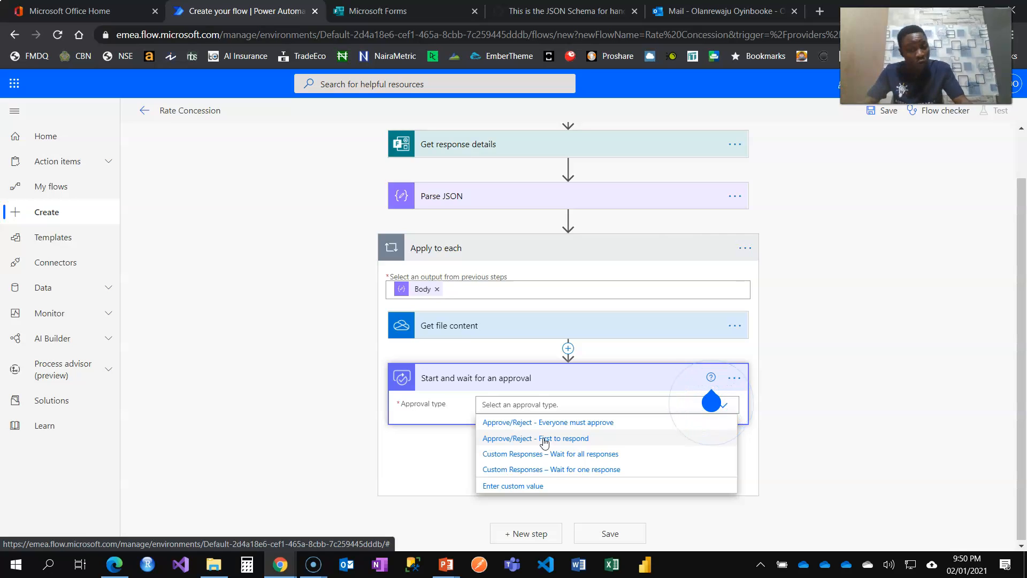
- Make it a First-to-respond approval titled 'Rate Concession for' Customer Name, assigned to the suggested user 'olach'
left_click(535, 437)
type("Rate Concession for")
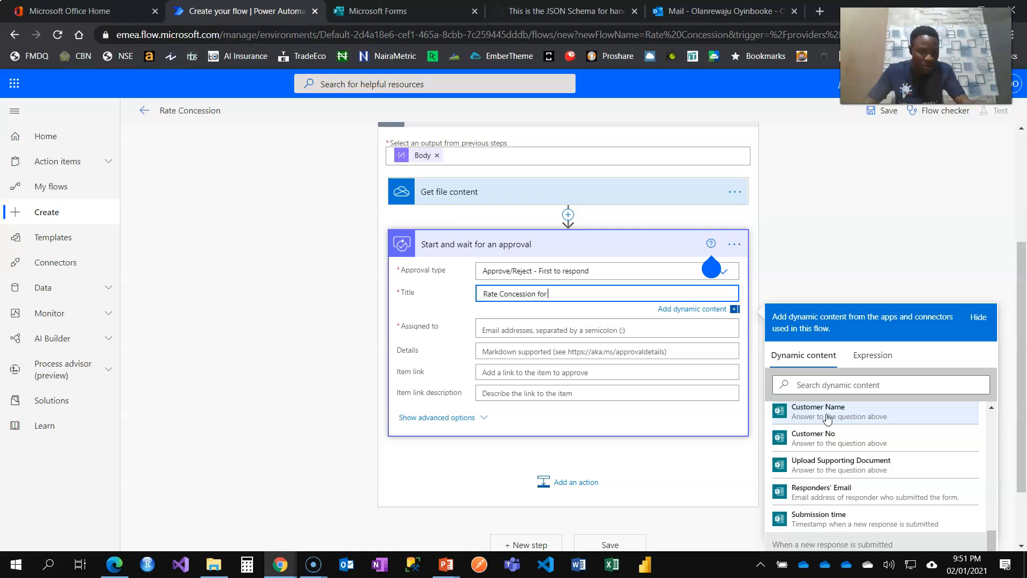
left_click(818, 410)
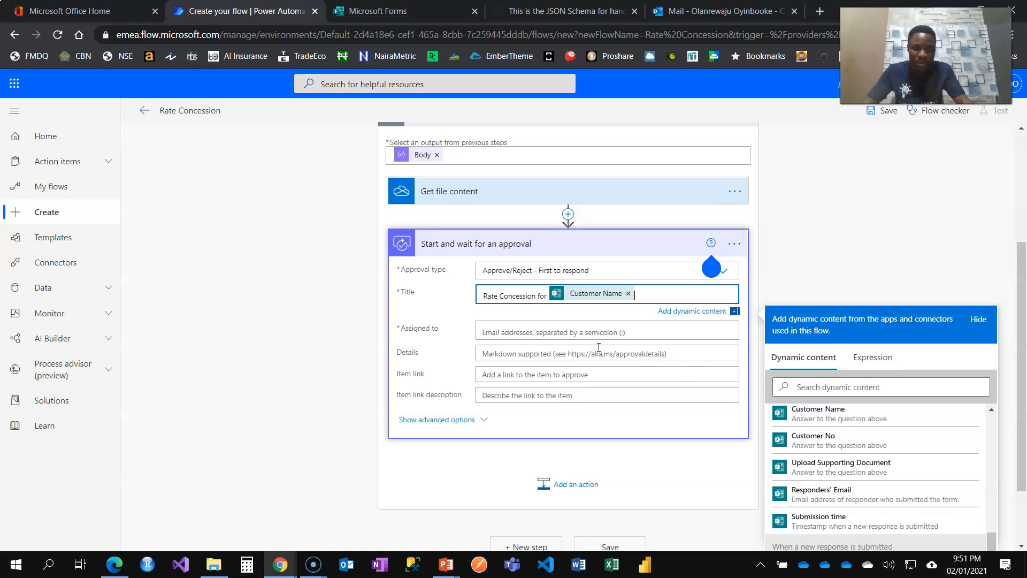
left_click(590, 331)
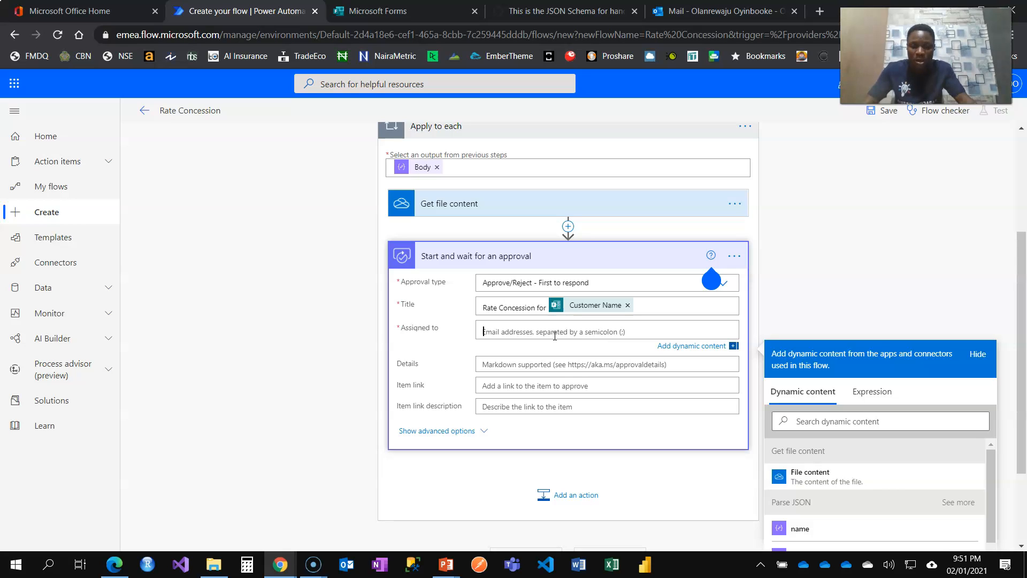
type("olacharles")
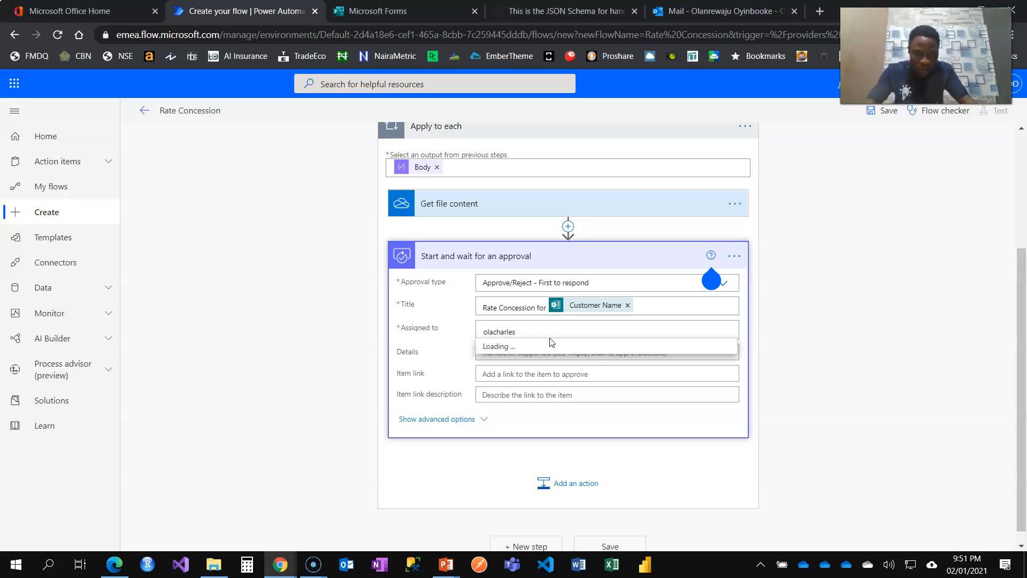
left_click(524, 345)
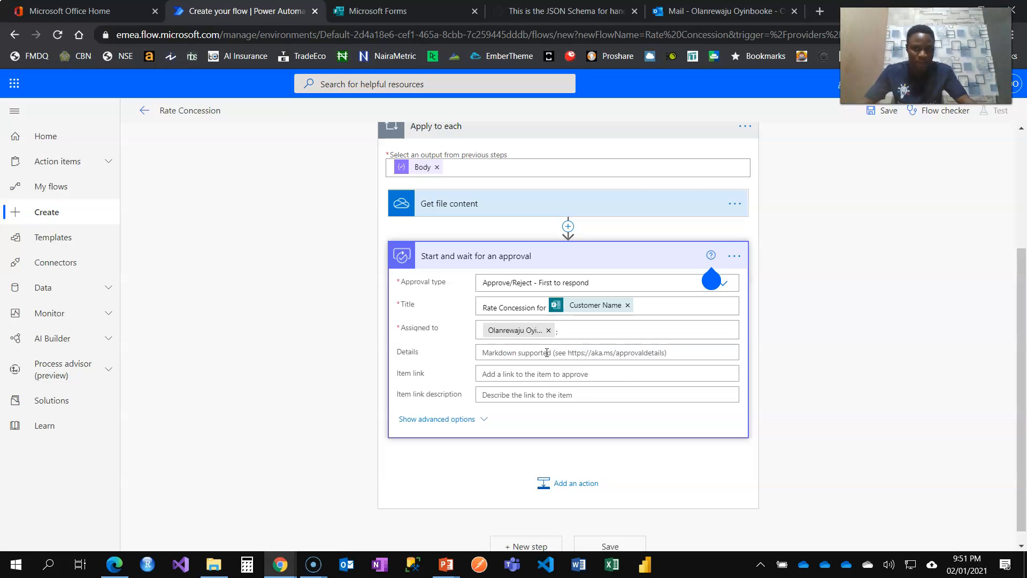
- Write Details: 'Please find attached the Rate Concession Memo for' Customer Name, ending 'Regards.'
left_click(571, 352)
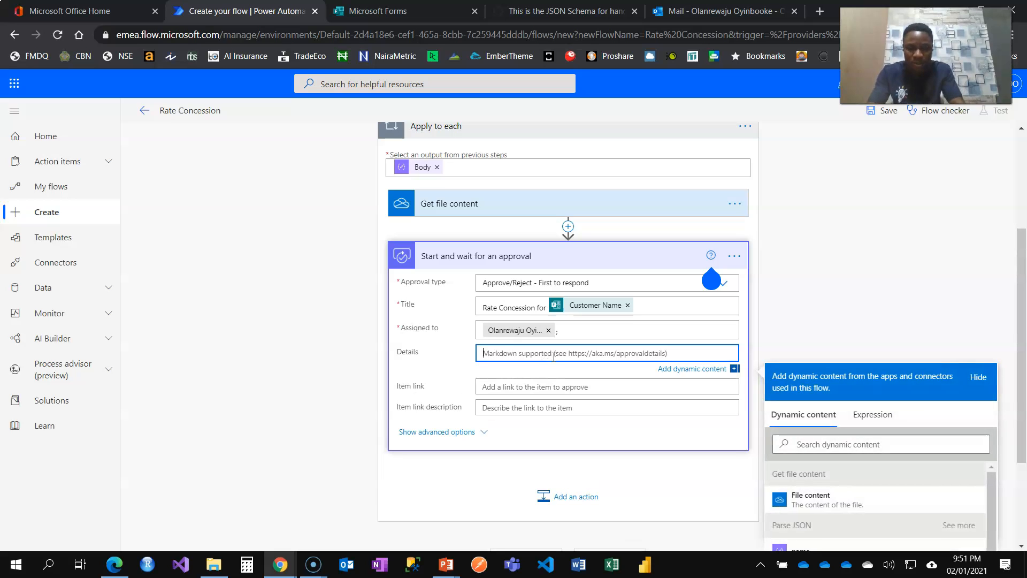
type("Please find")
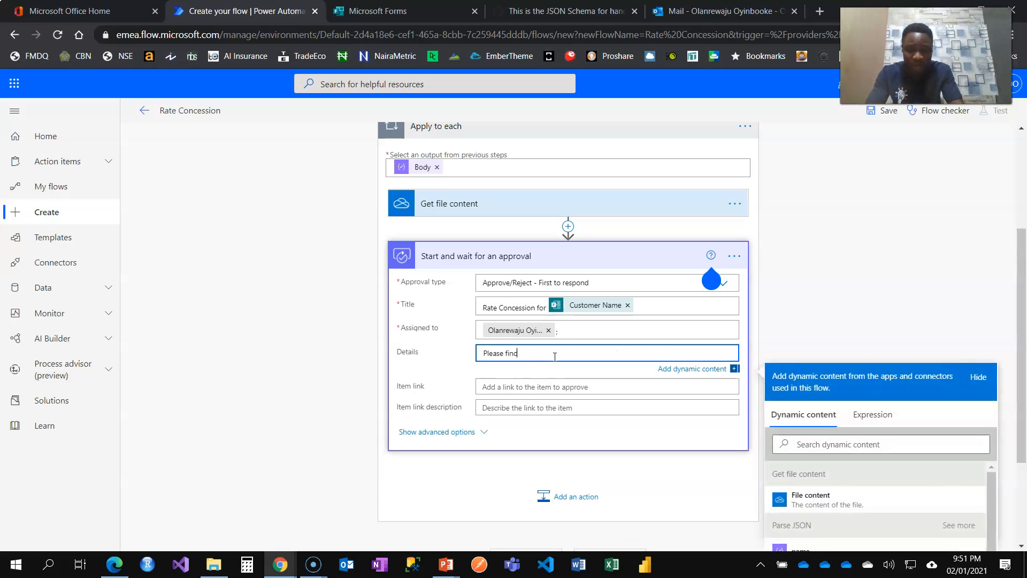
type("attached")
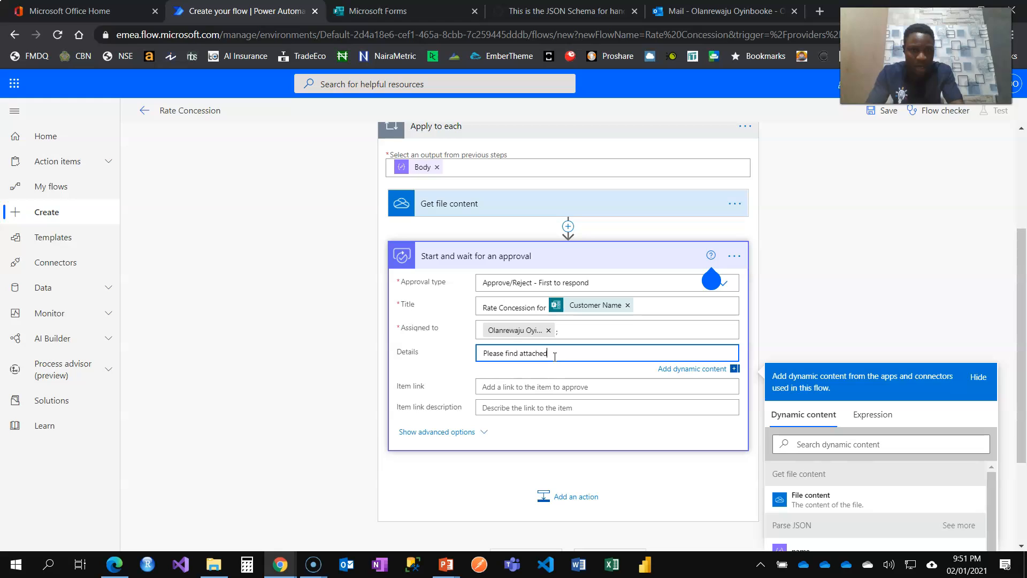
type("the")
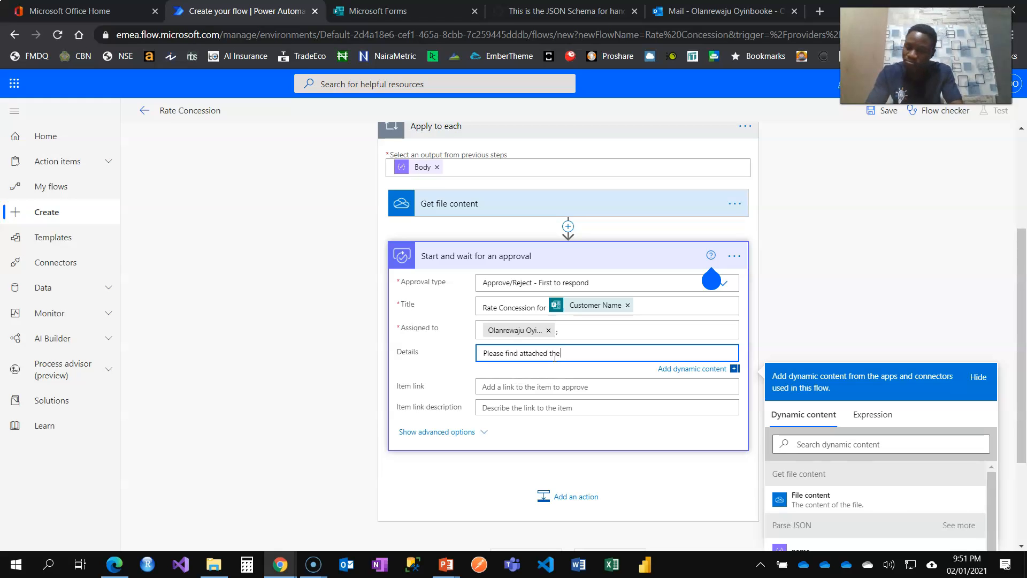
type("Rate Concession Memo for")
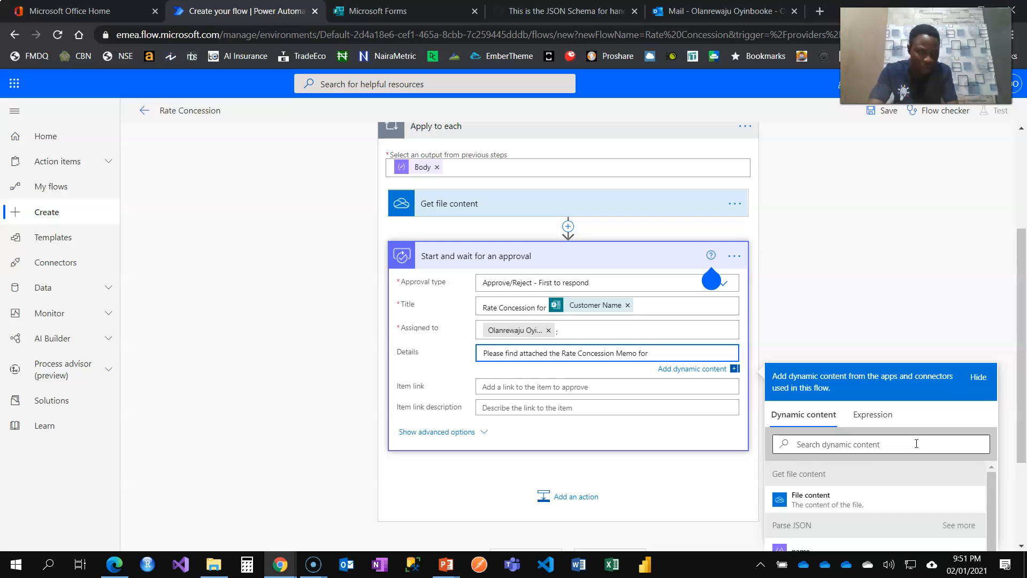
type("cust")
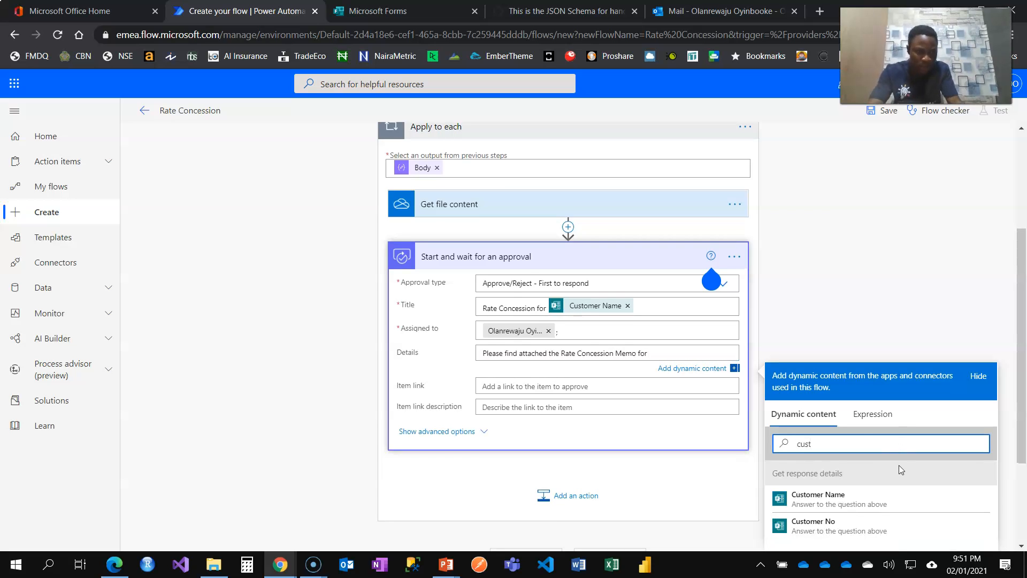
left_click(816, 494)
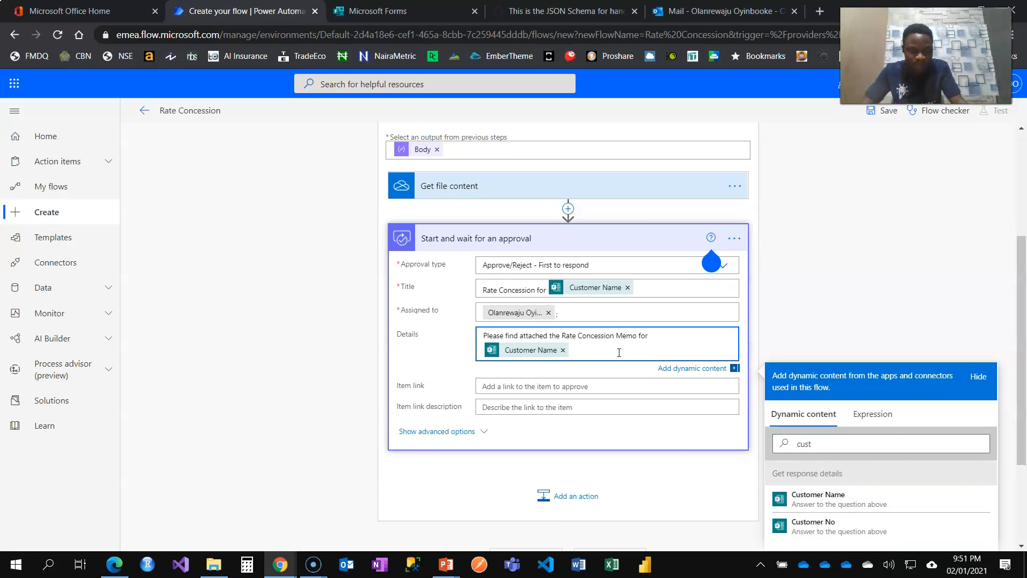
type("Regards")
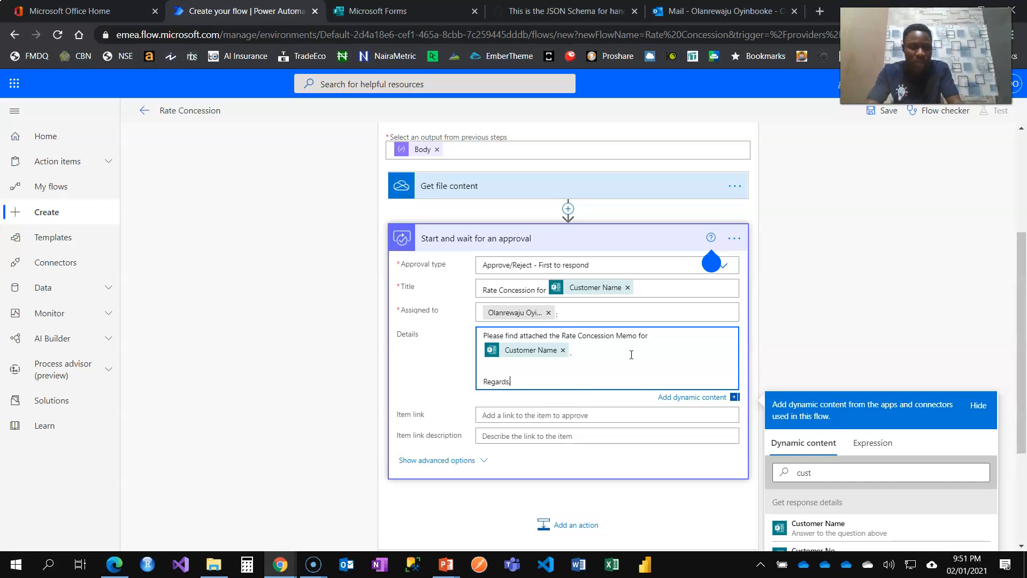
scroll("down", 3)
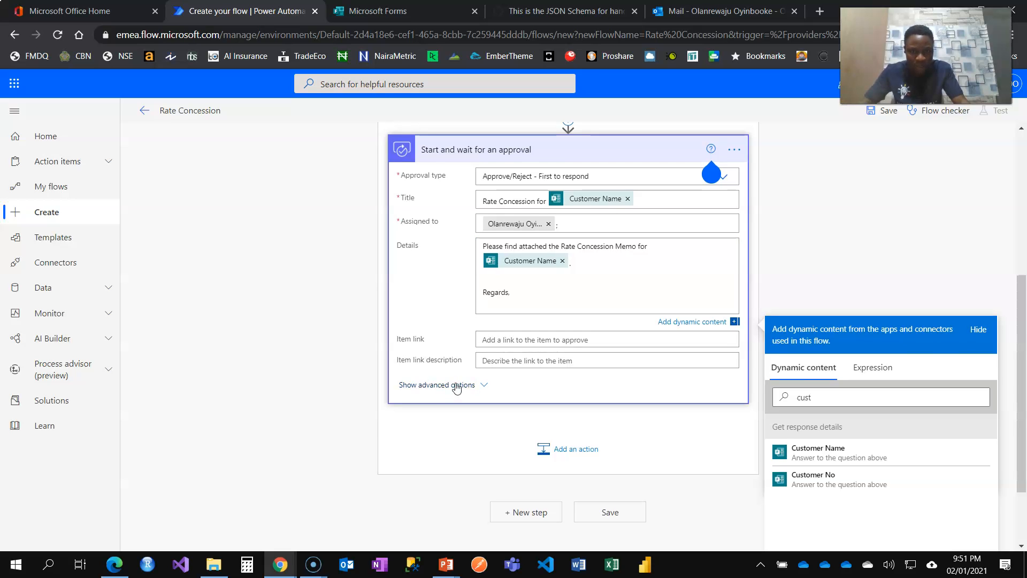
- Under advanced options, set Attachments Content to the fetched File content
left_click(436, 385)
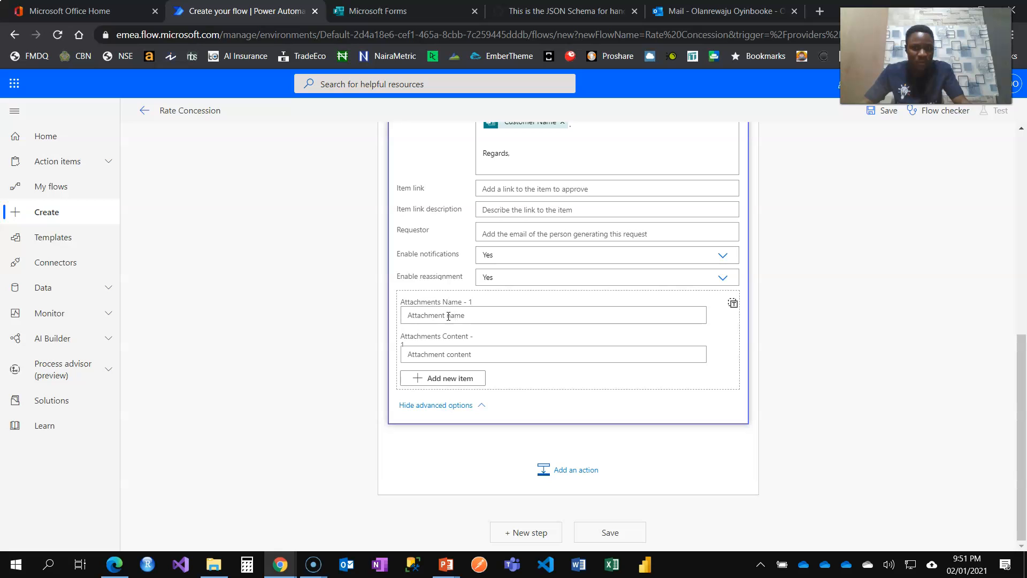
left_click(553, 355)
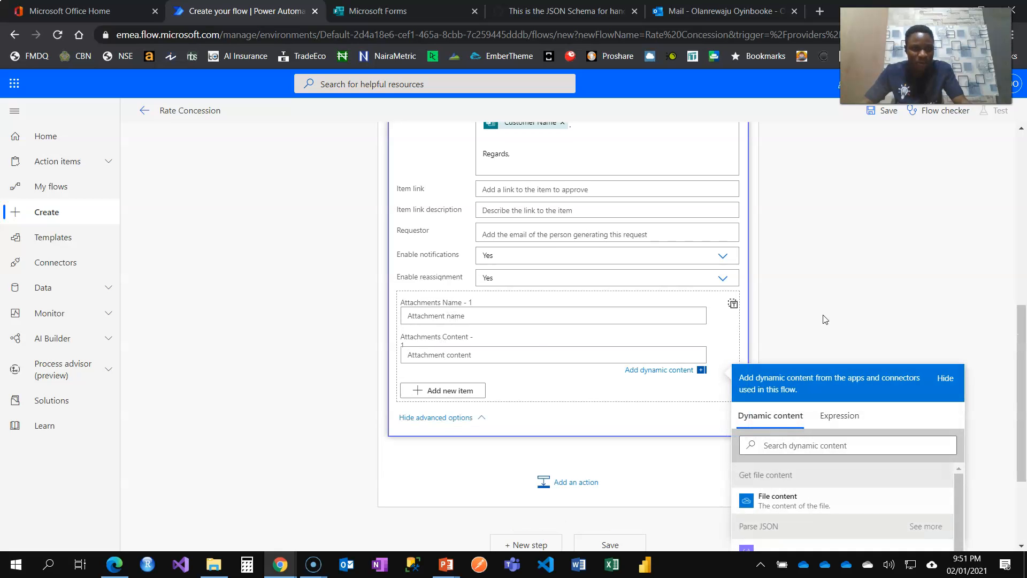
scroll("down", 3)
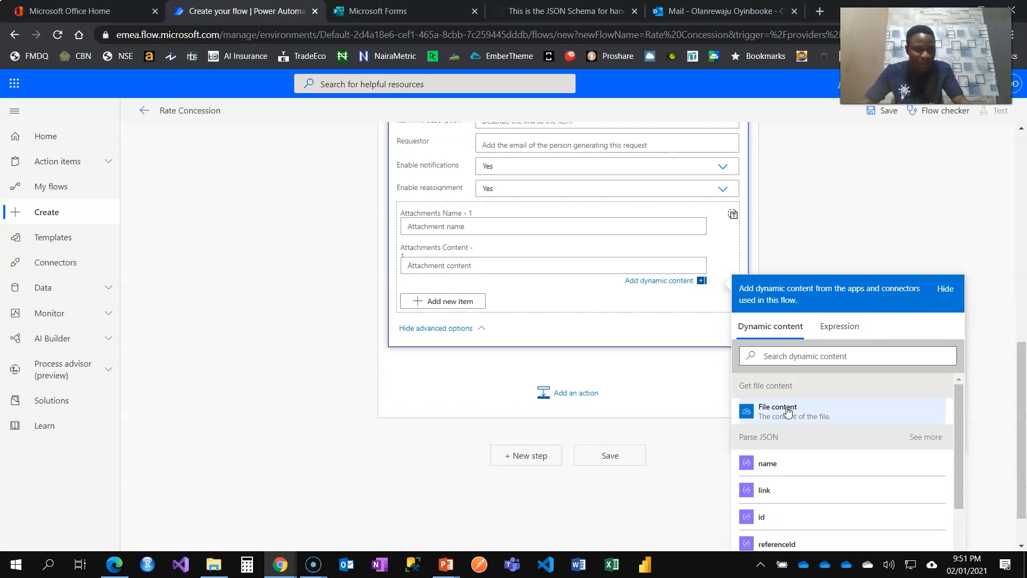
left_click(777, 411)
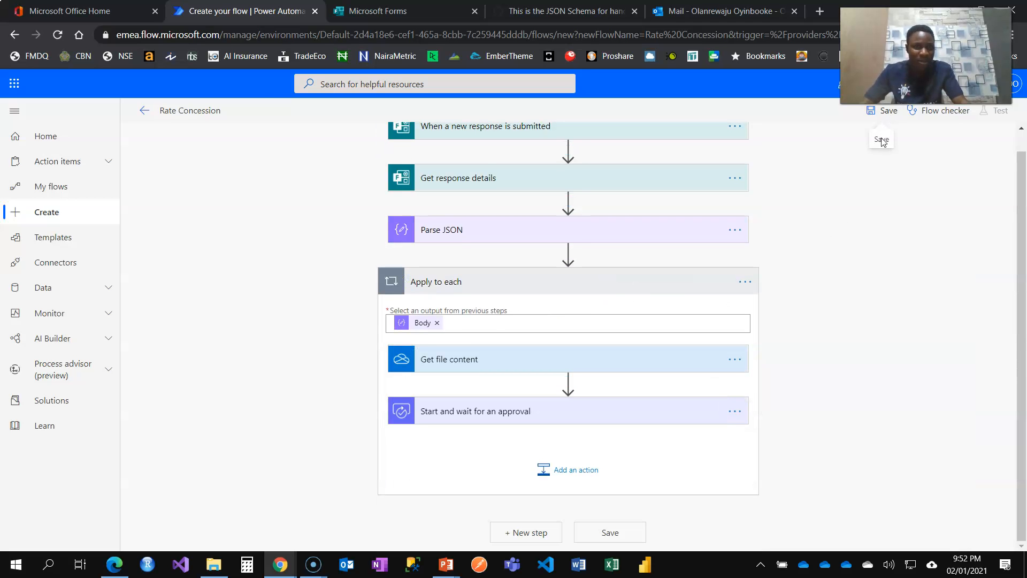
- Save the flow and verify Flow checker reports 0 errors and 0 warnings
left_click(888, 110)
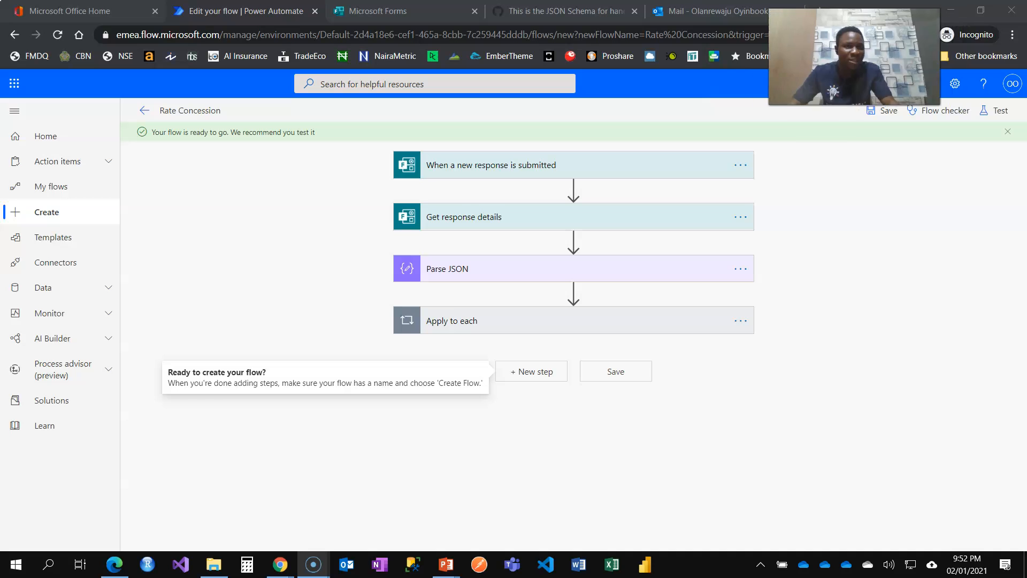
mouse_move(944, 111)
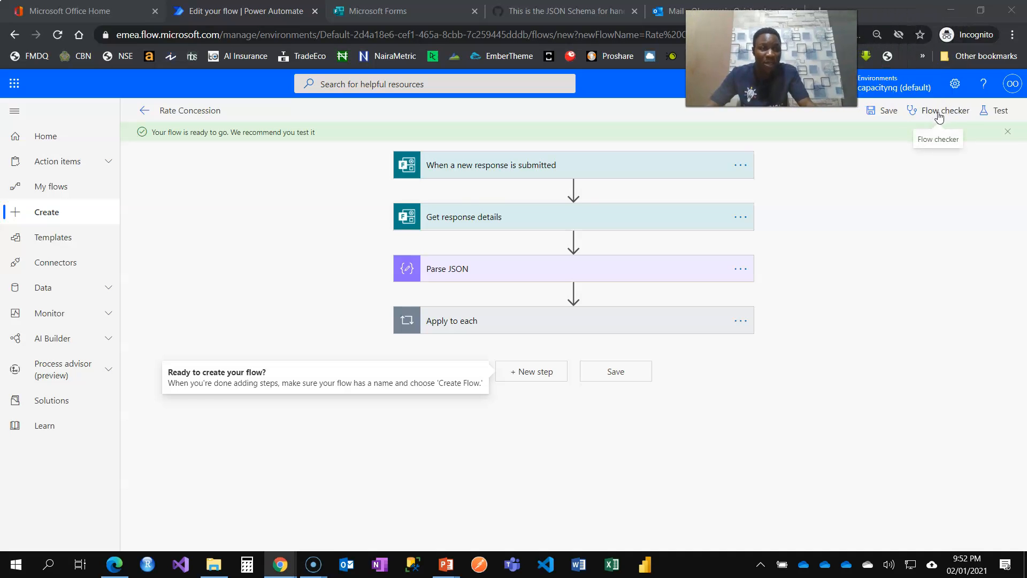
left_click(945, 110)
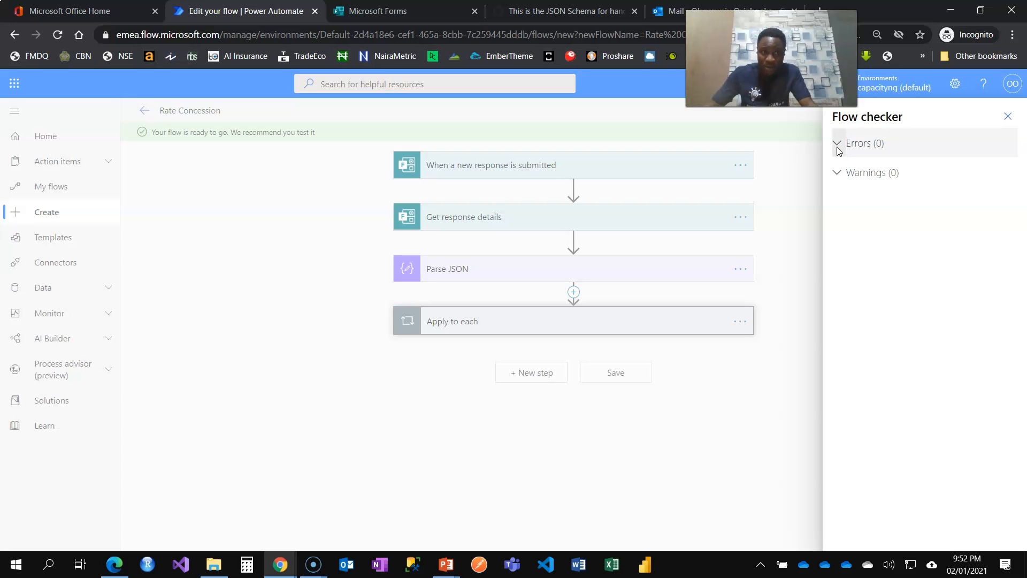
left_click(1008, 116)
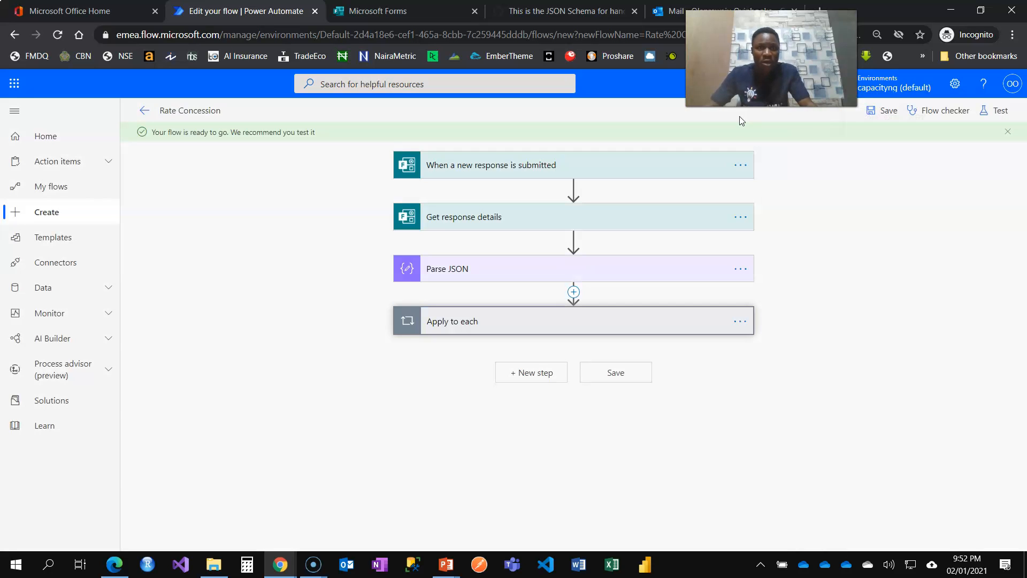
- Copy the Rate Concession Request form's response link from Share and view it as a respondent
left_click(387, 11)
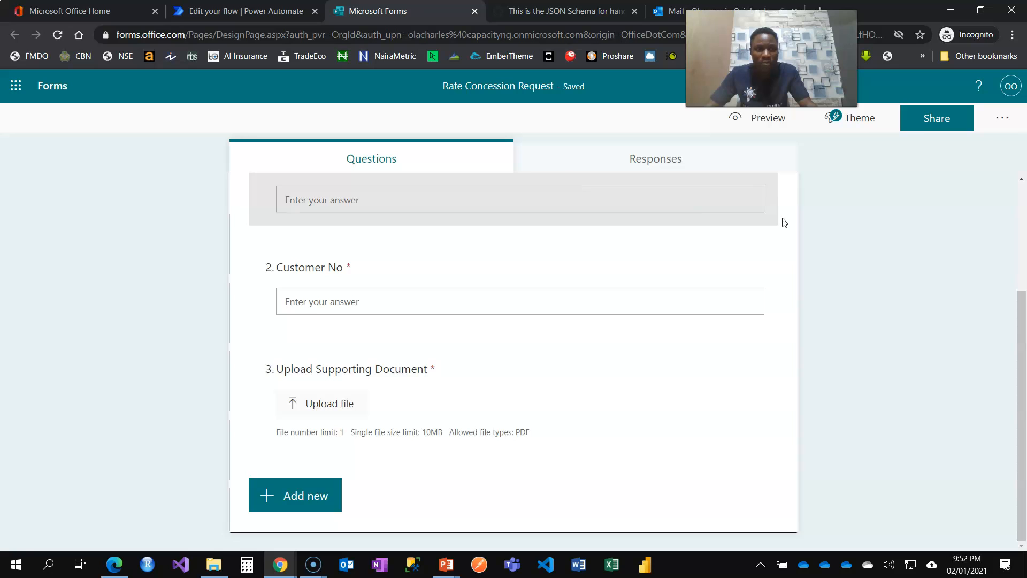
left_click(935, 118)
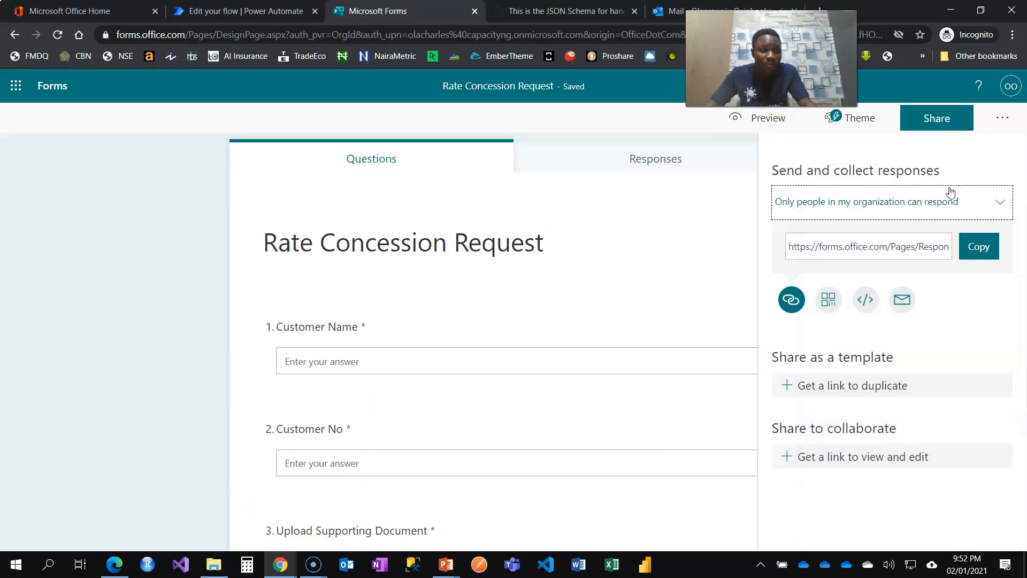
left_click(979, 246)
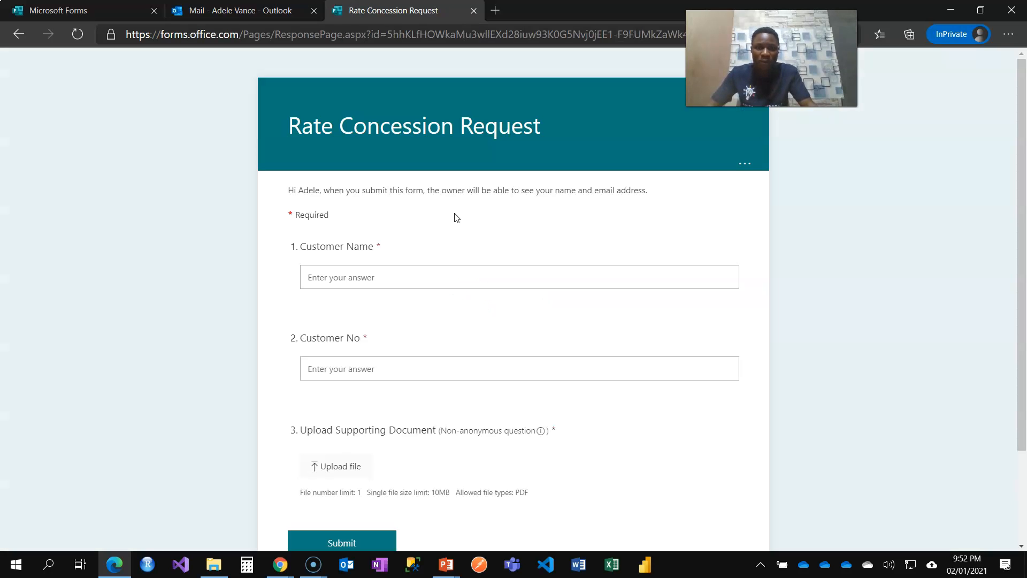
left_click(519, 276)
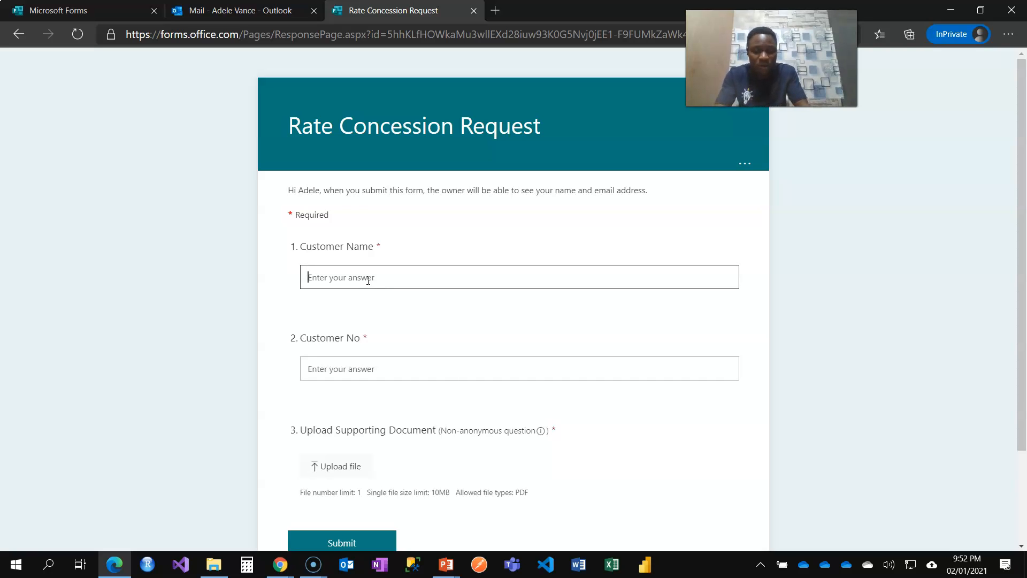
type("John B")
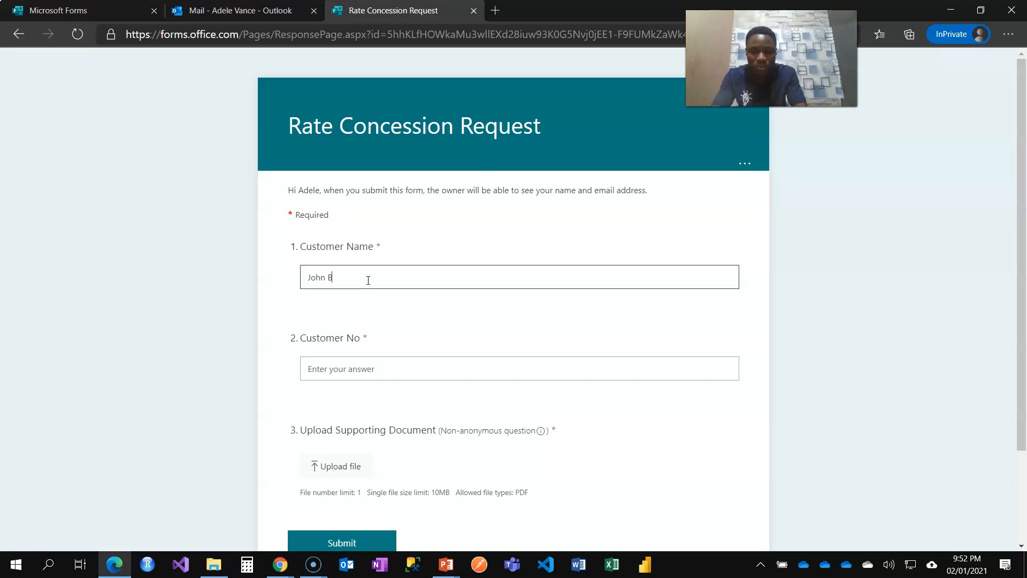
type("rain")
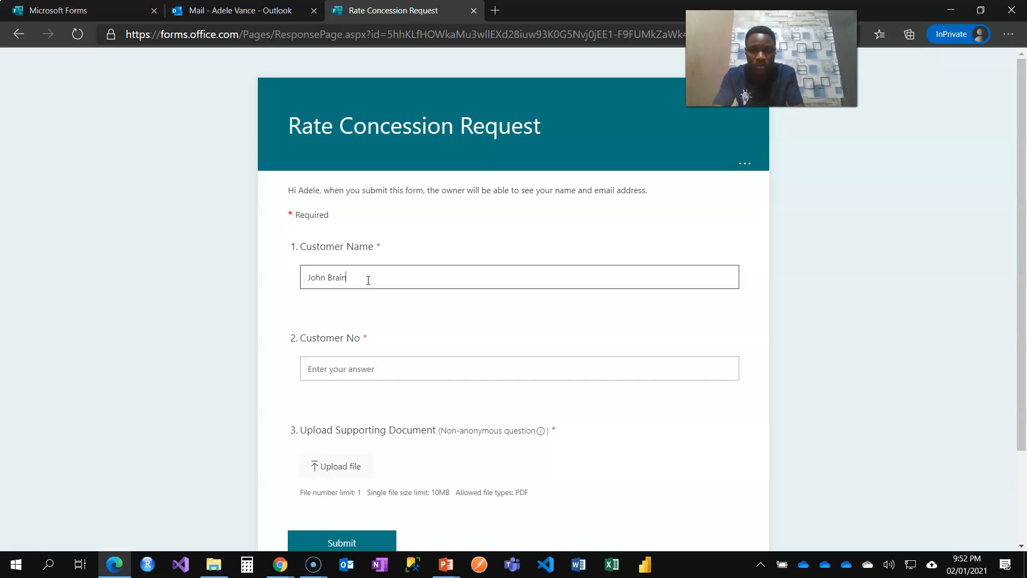
type("3452876")
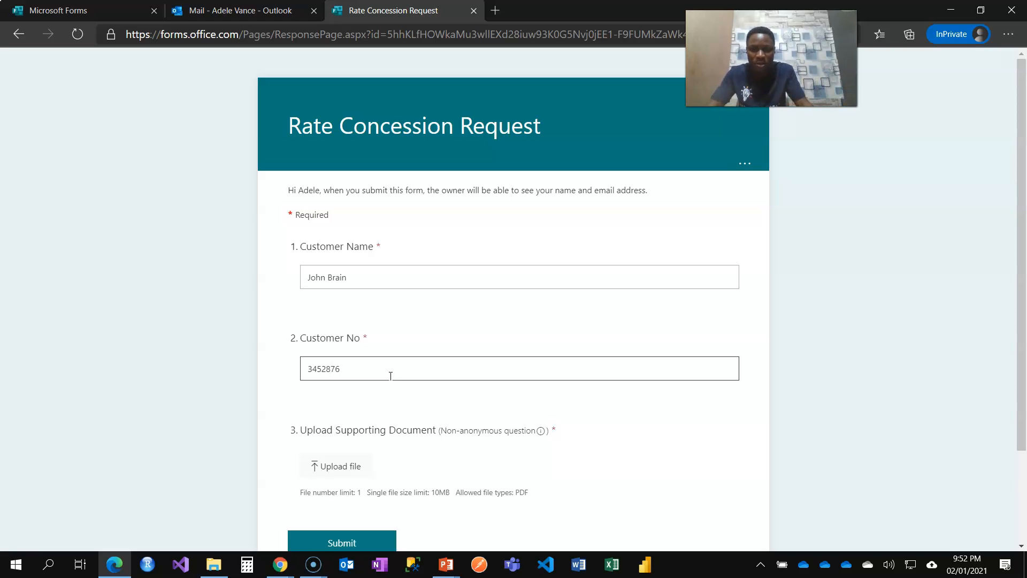
scroll("down", 3)
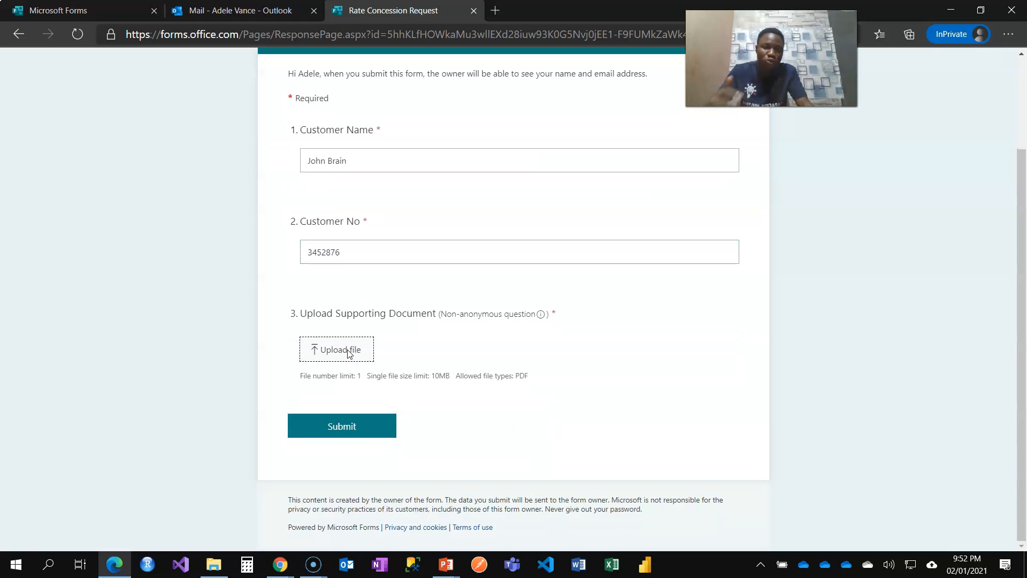
- Upload Evidence of Payment.pdf as the supporting document and submit the request
left_click(336, 348)
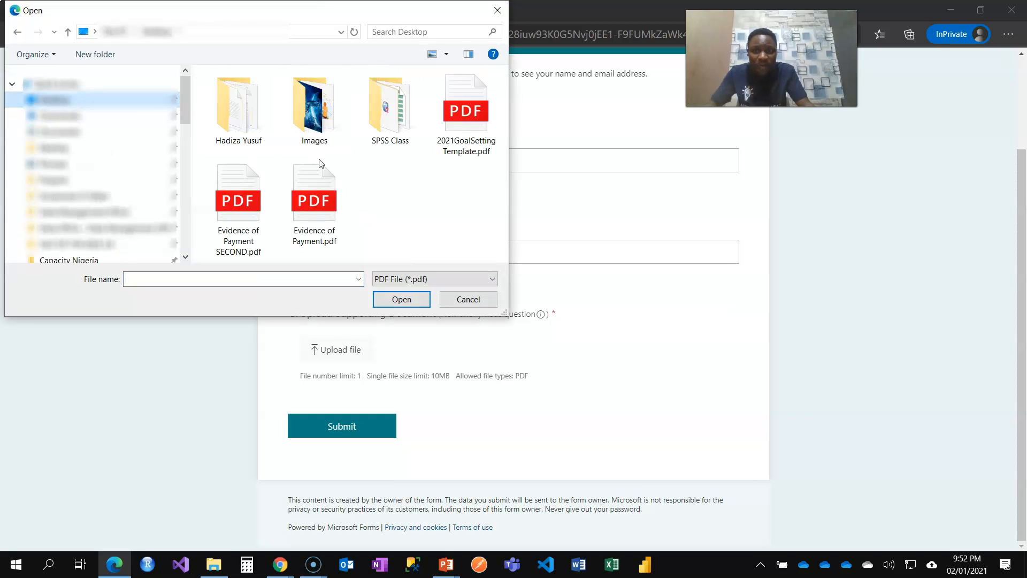
left_click(314, 197)
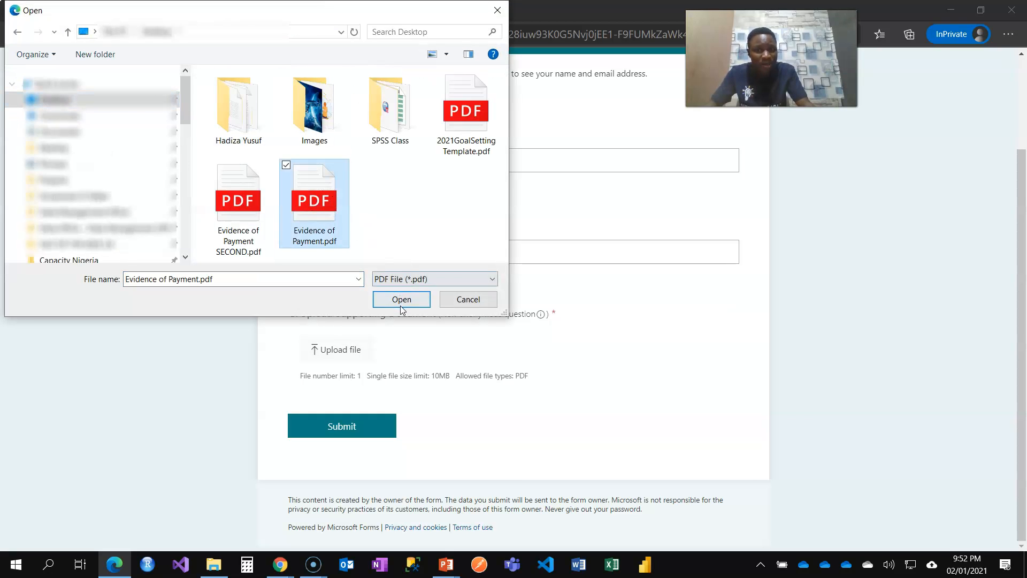
left_click(401, 300)
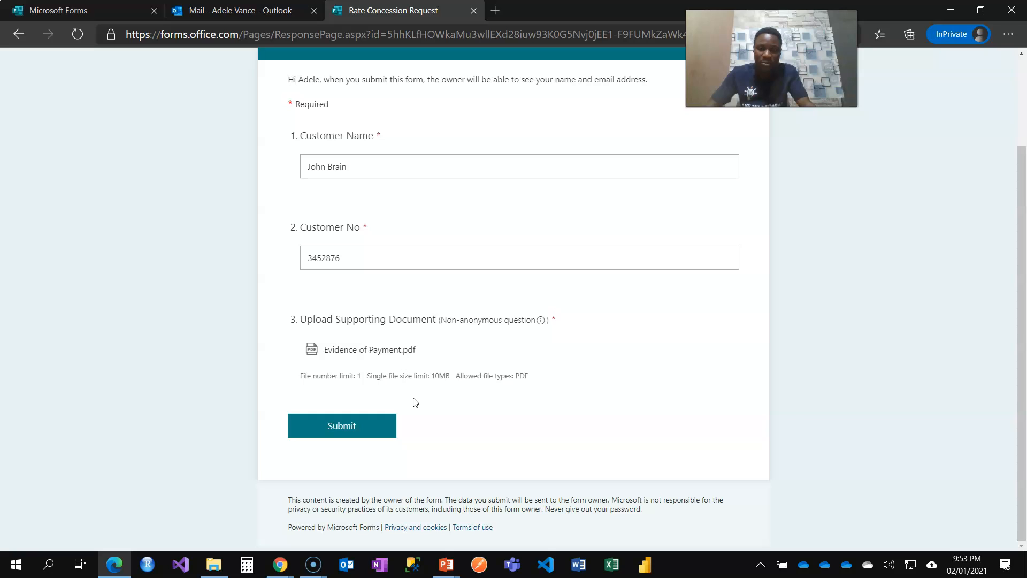
left_click(341, 425)
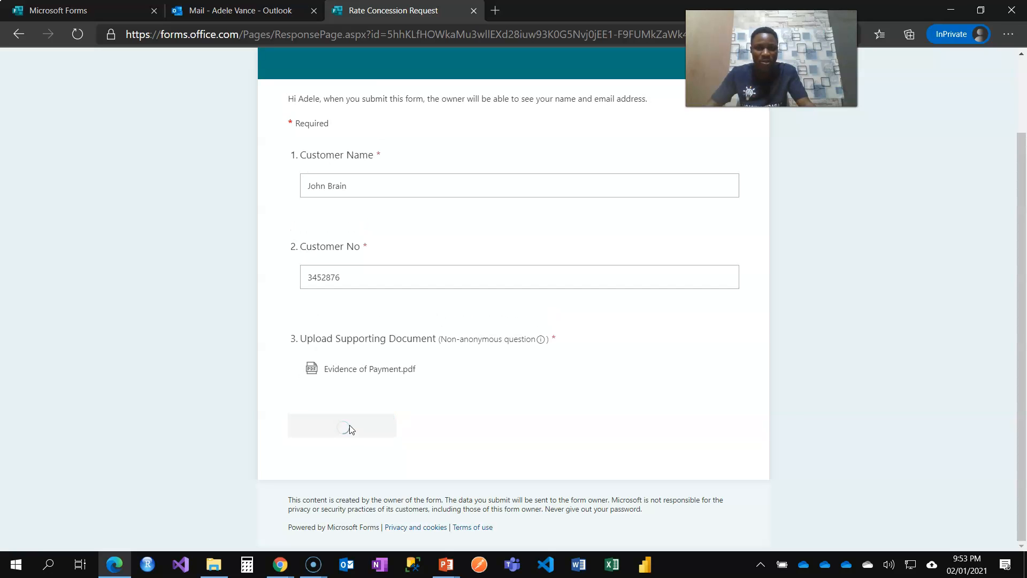
left_click(341, 425)
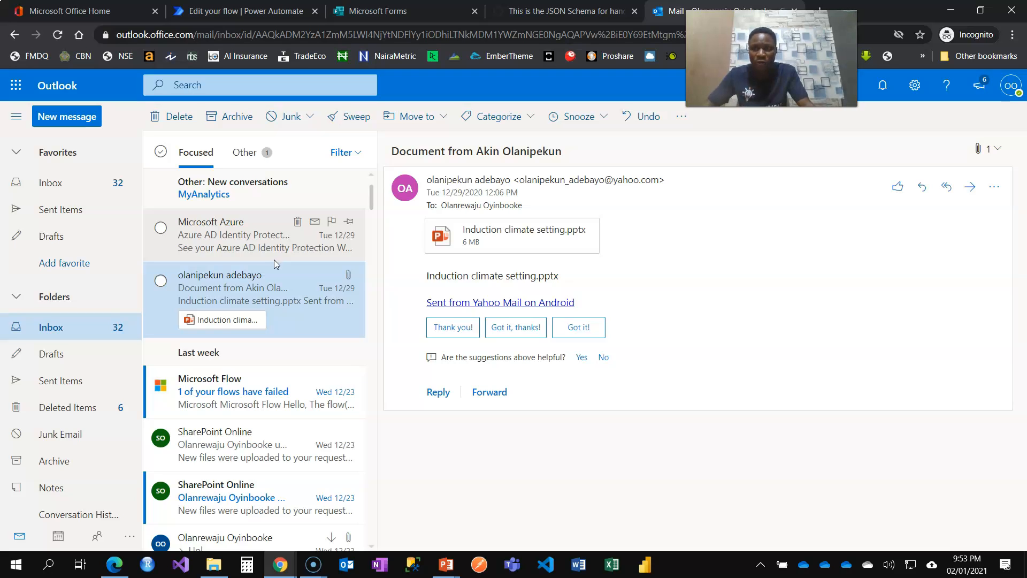
mouse_move(234, 234)
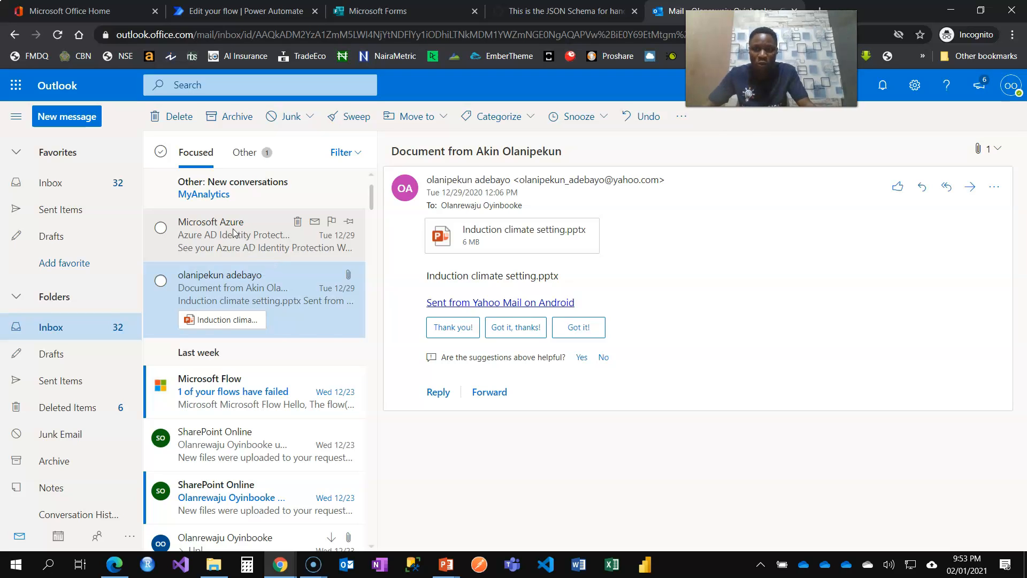
- View the Azure AD weekly digest email while awaiting the Flow approval message
left_click(235, 234)
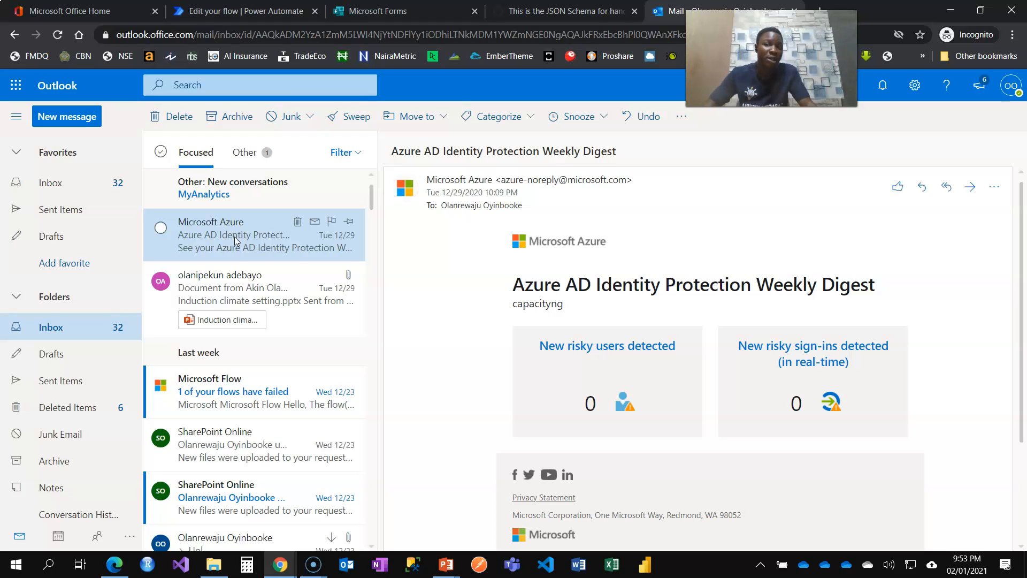
mouse_move(229, 252)
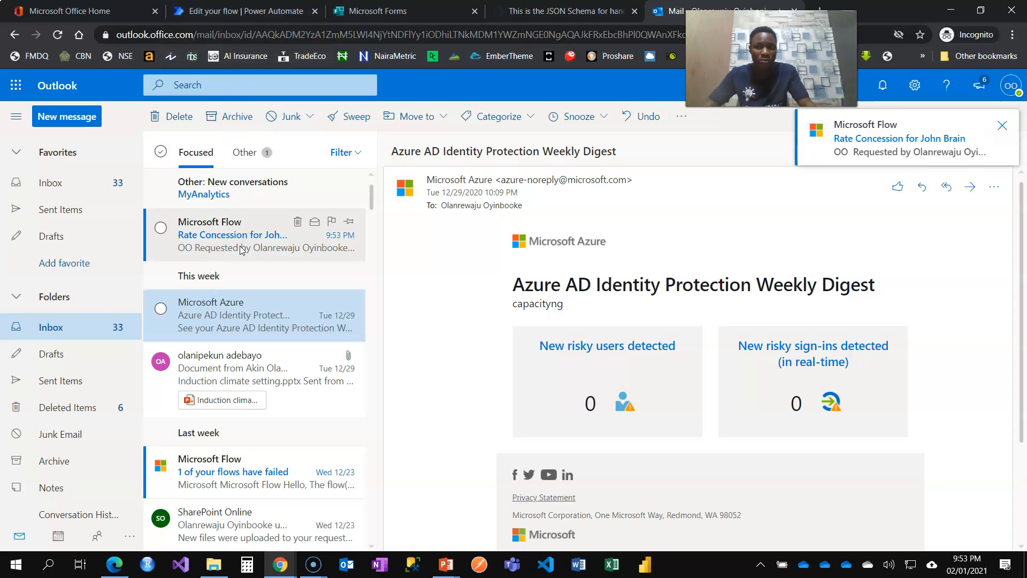
left_click(232, 234)
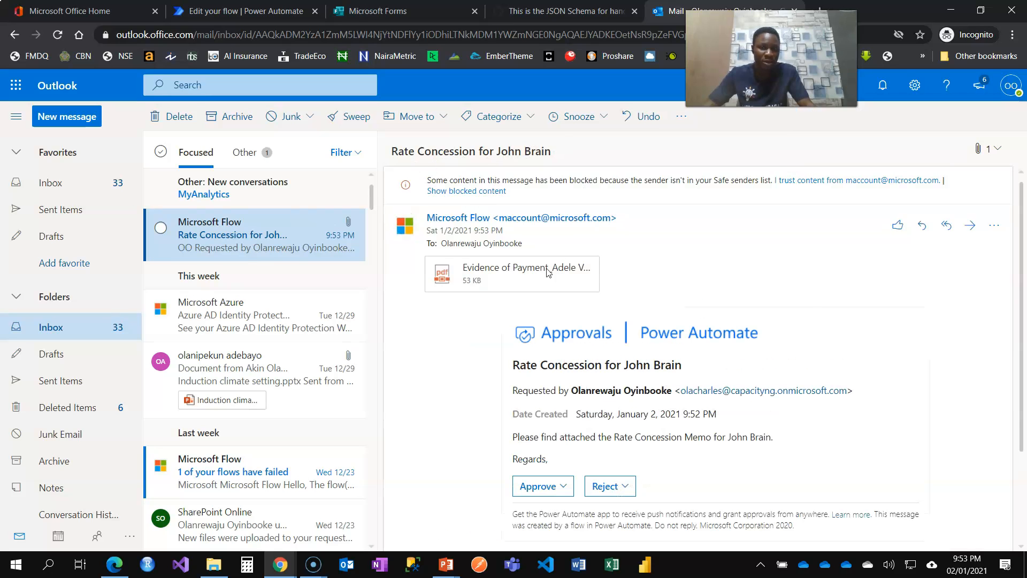
scroll("down", 3)
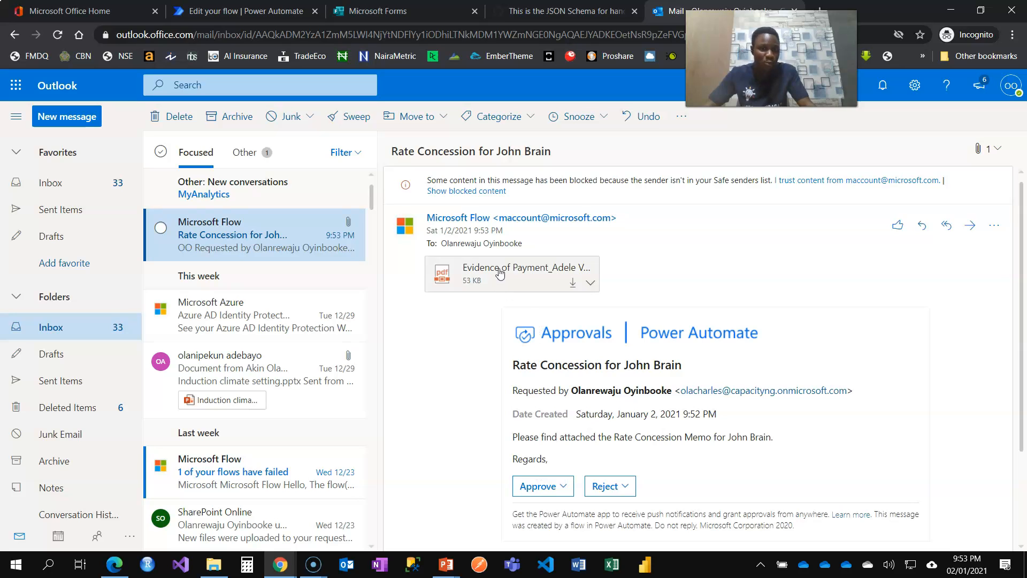
left_click(511, 273)
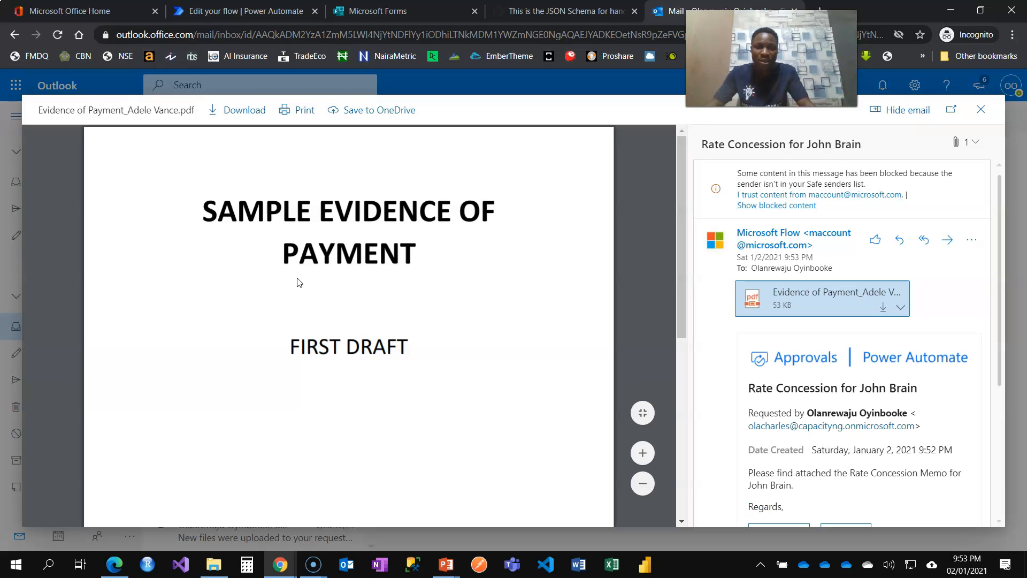
mouse_move(567, 311)
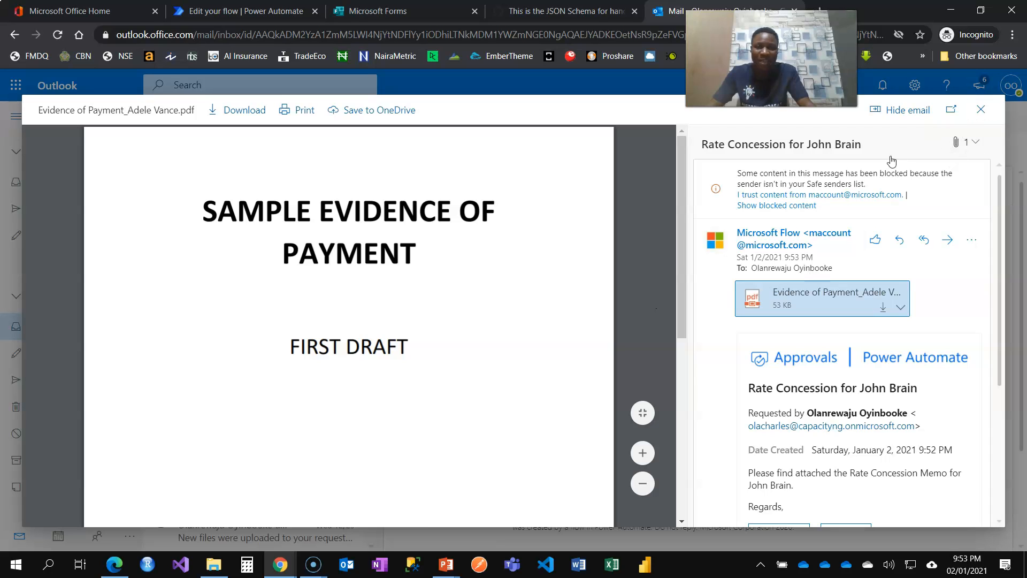
left_click(980, 109)
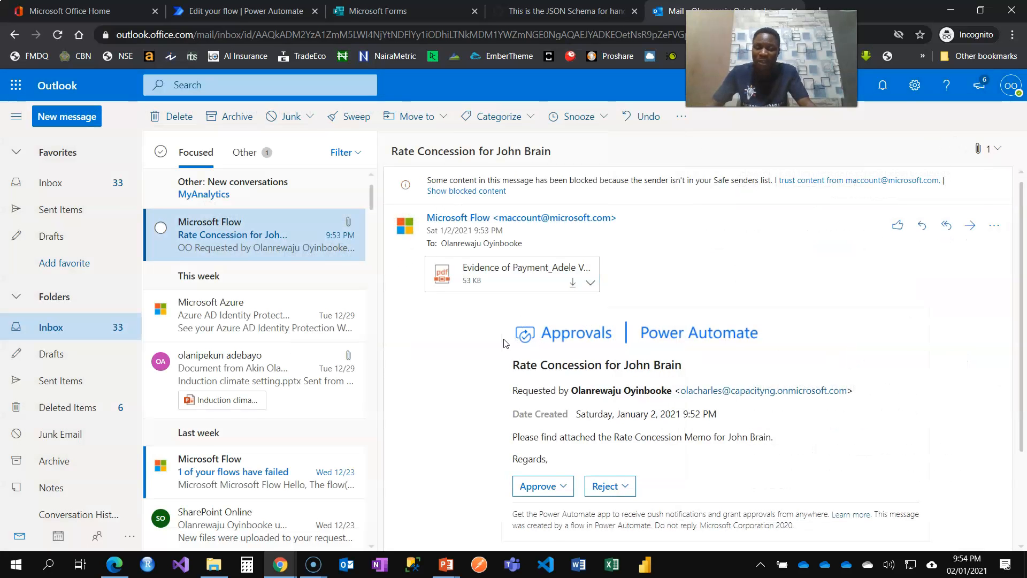
mouse_move(476, 347)
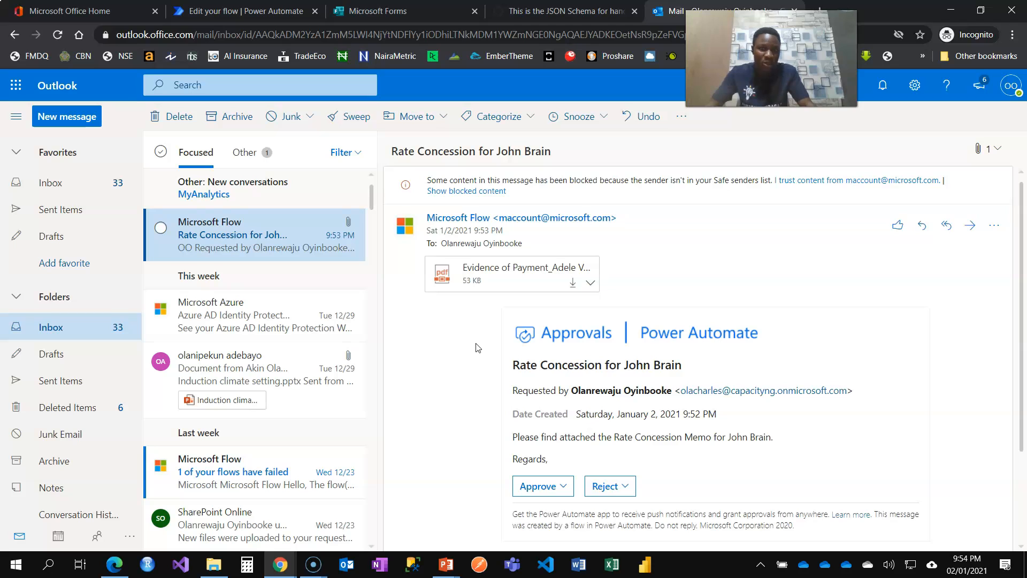
mouse_move(480, 344)
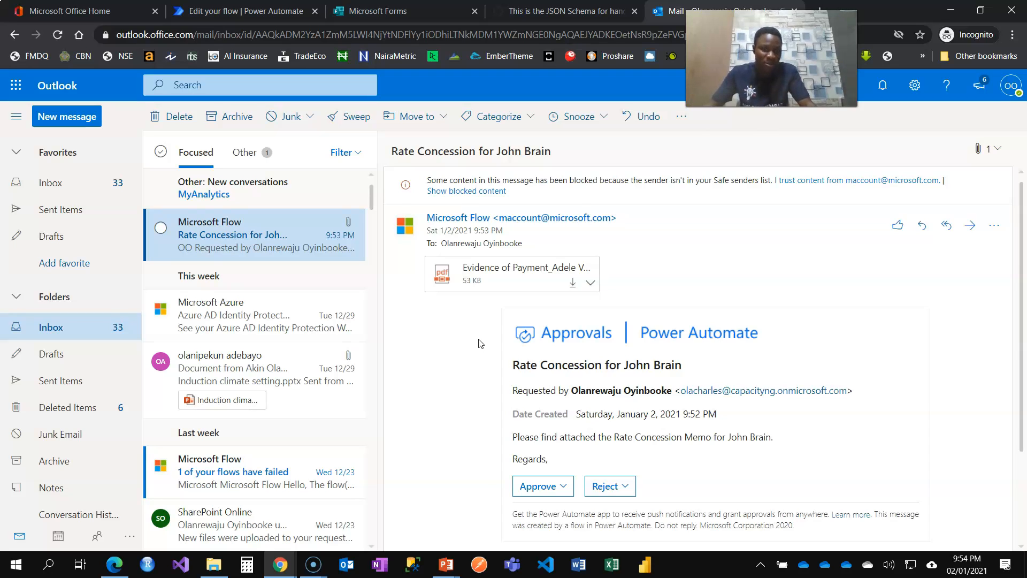
- Approve the request with the comment 'Noted. approved.' and submit it
scroll("down", 3)
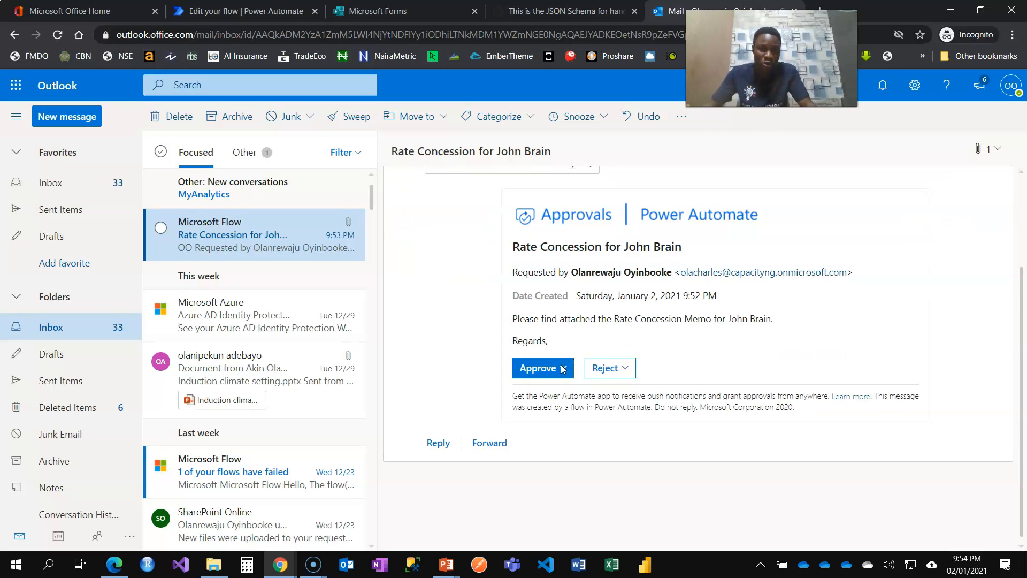
left_click(539, 367)
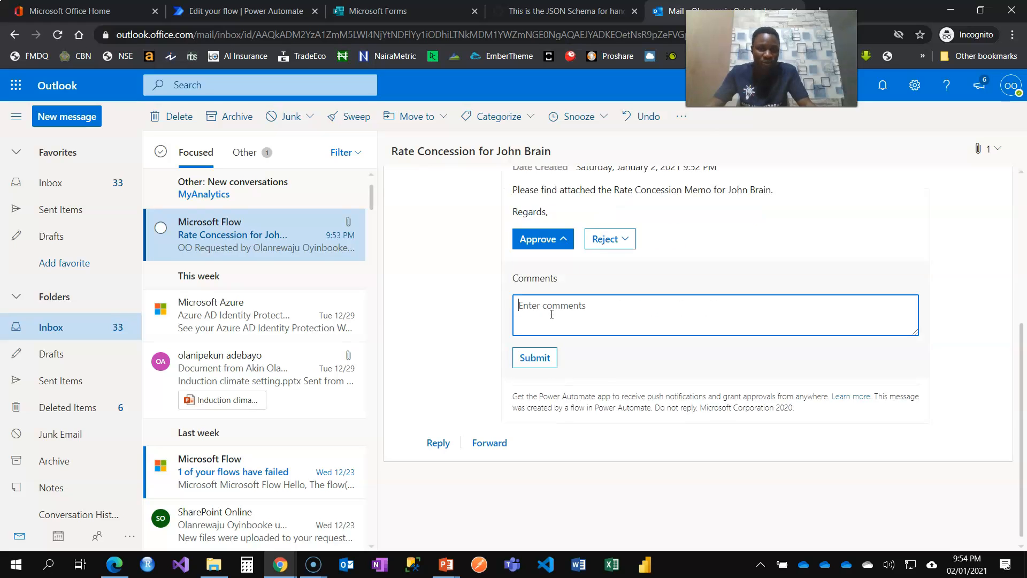
type("Not")
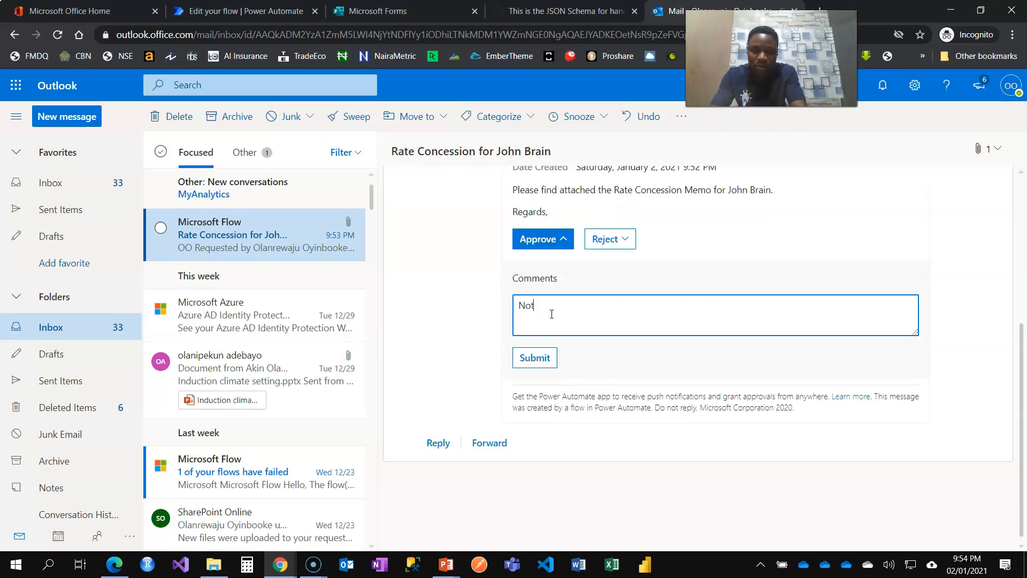
type("Noted.")
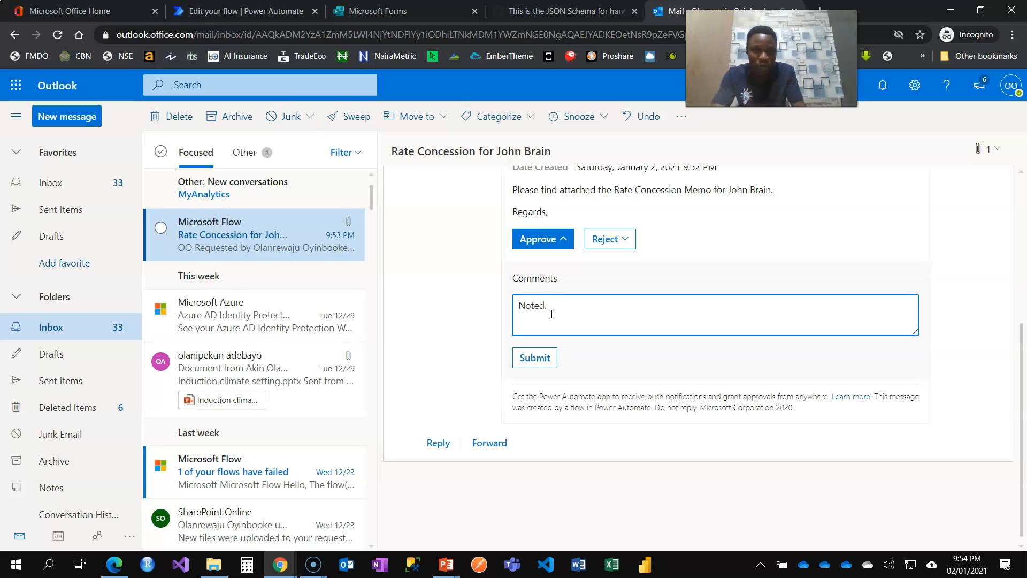
type("approve")
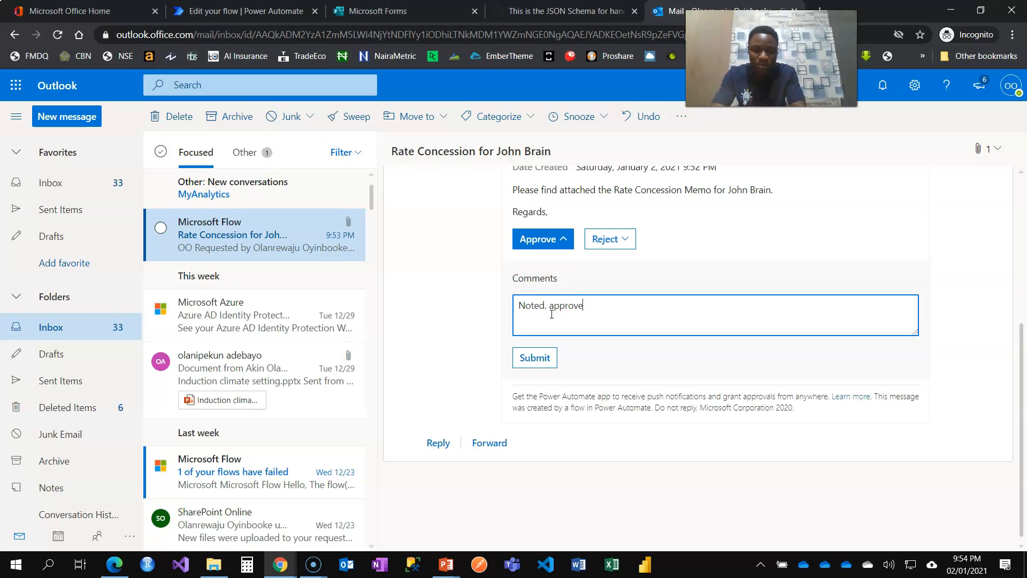
type("d.")
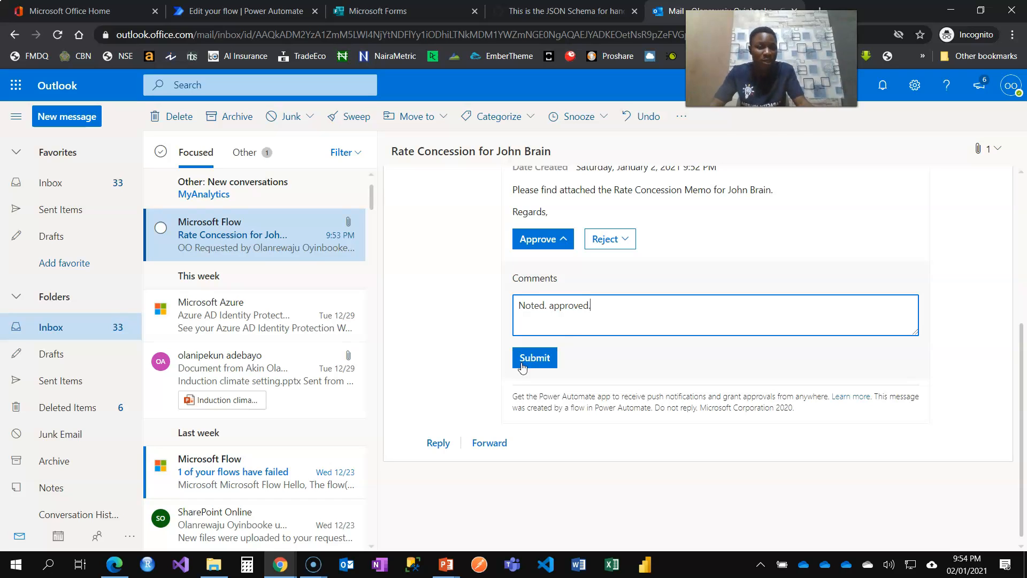
left_click(535, 358)
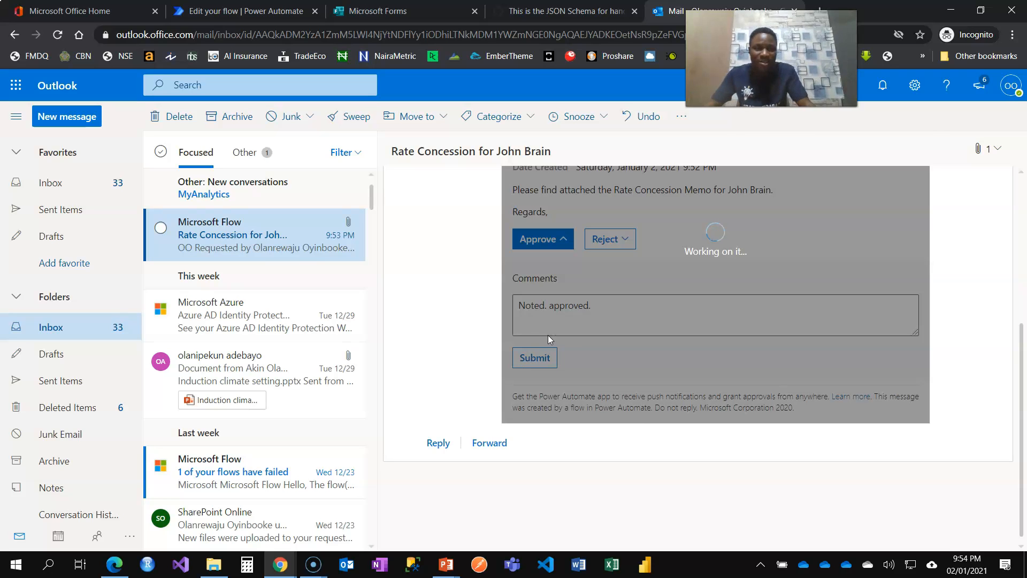
left_click(535, 357)
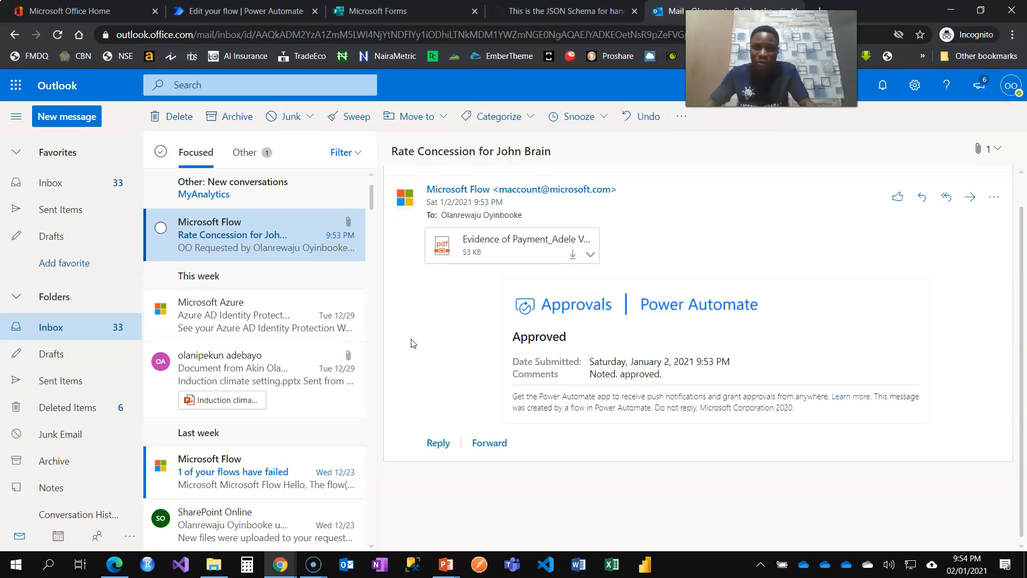
mouse_move(389, 311)
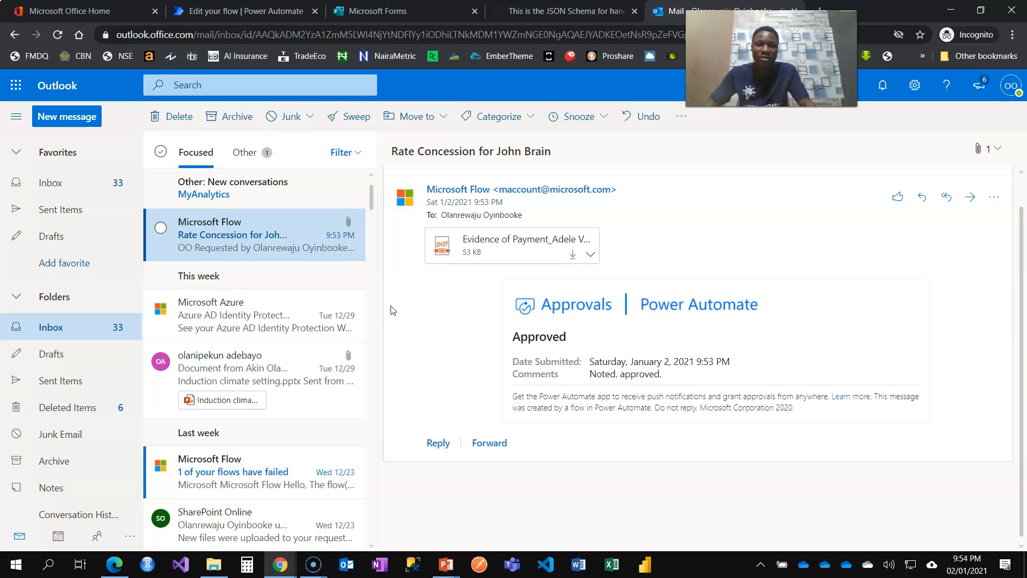